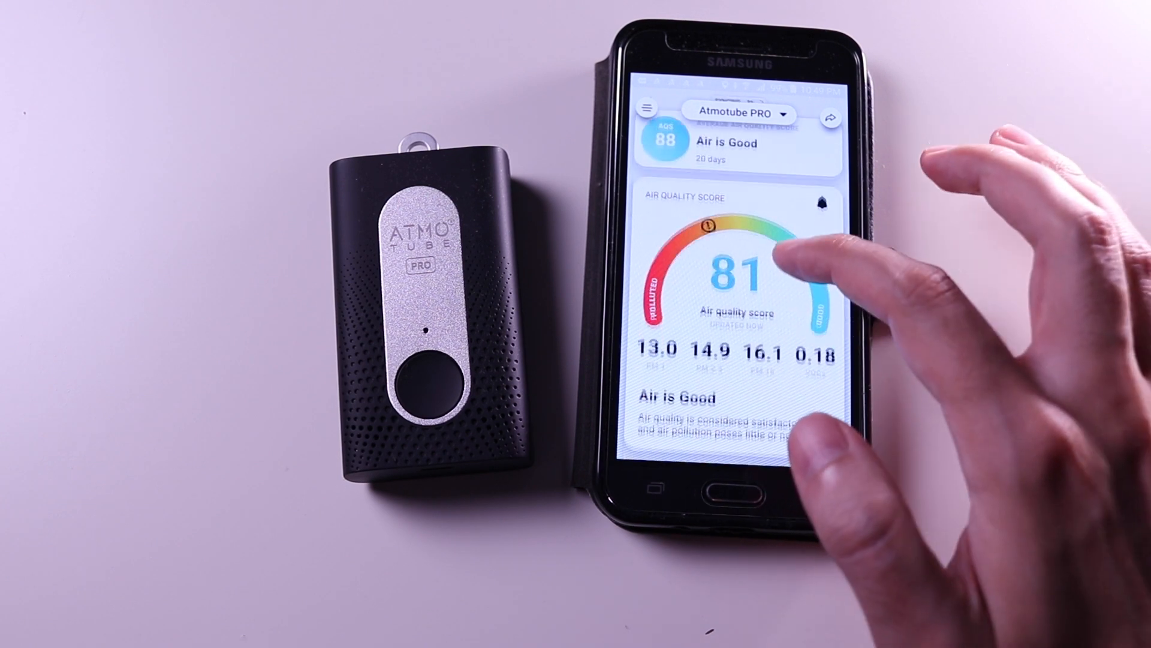
# Reach the Atmotube PRO settings from the app's menu
pyautogui.scroll(-3)
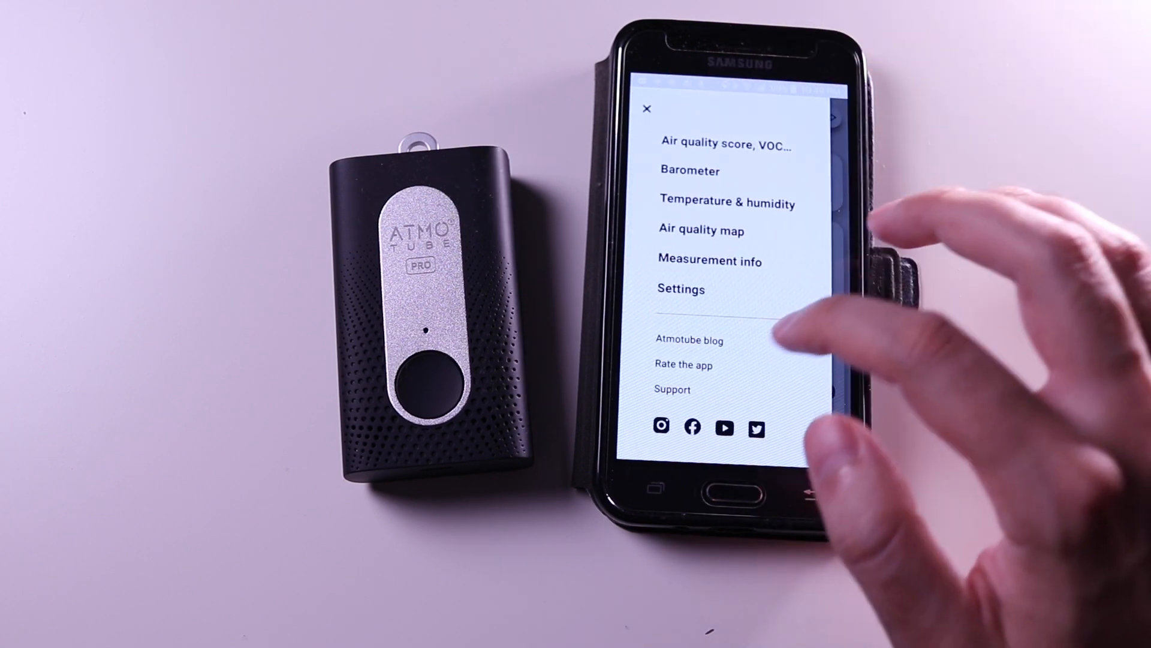
pyautogui.click(681, 288)
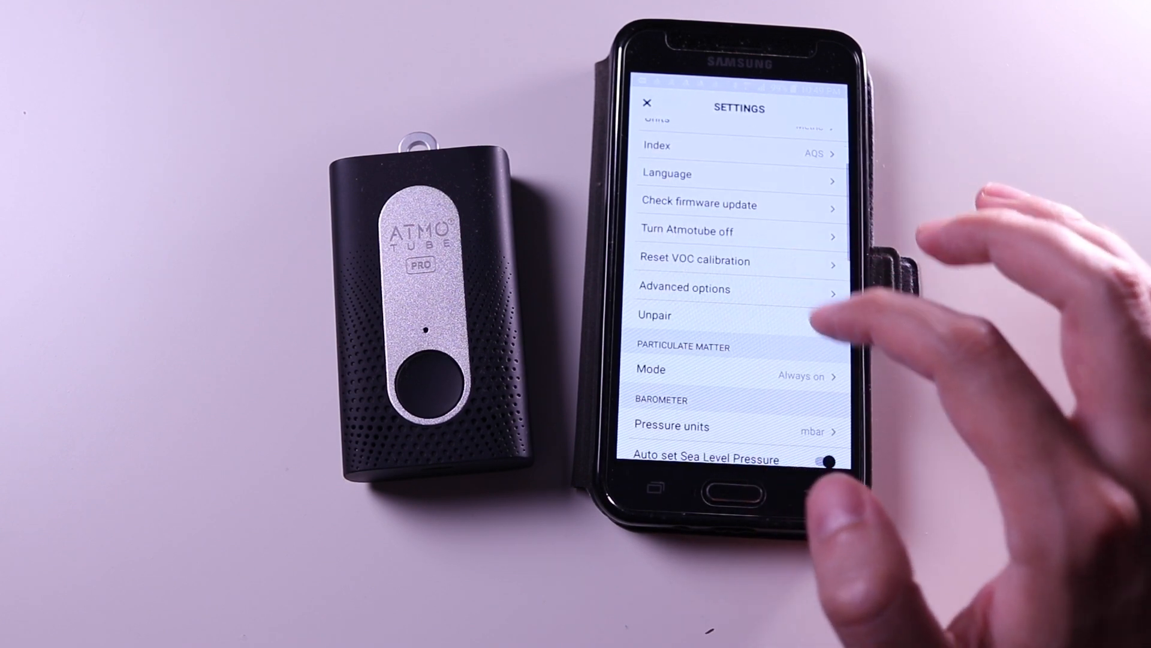
pyautogui.click(734, 376)
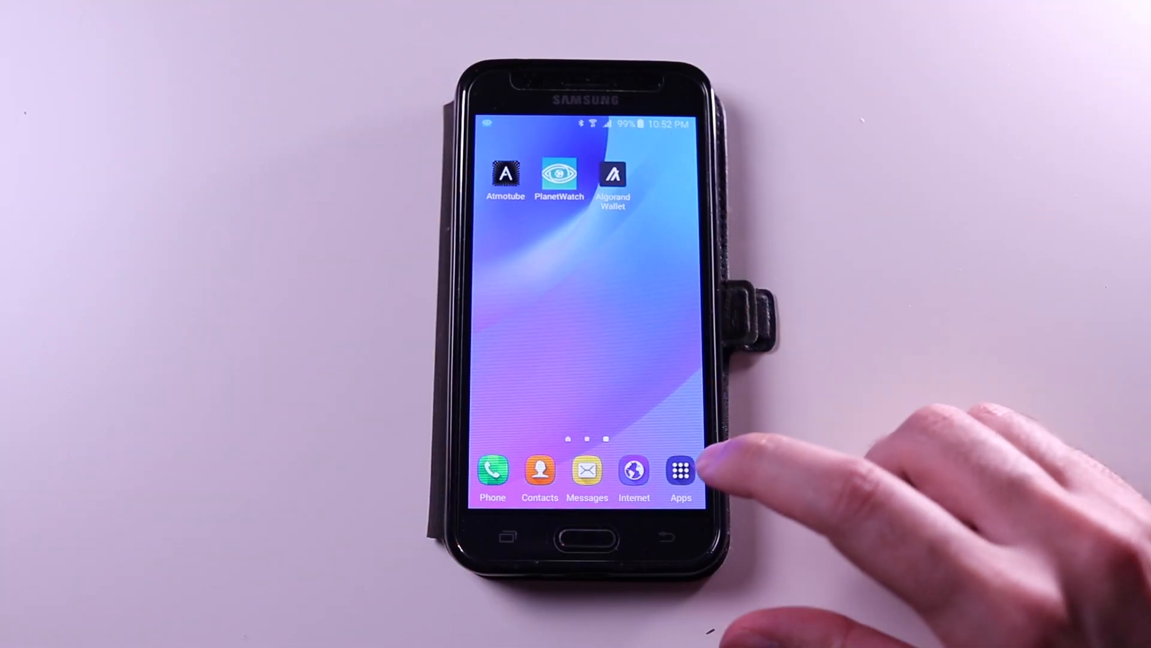
pyautogui.click(680, 473)
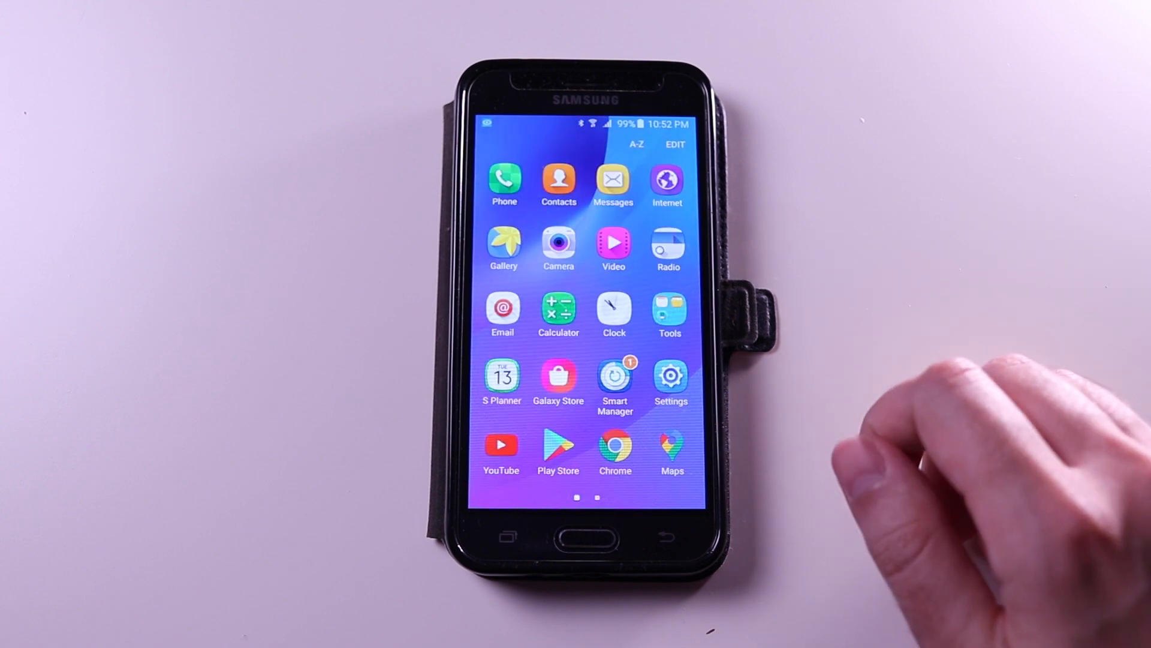
pyautogui.click(669, 378)
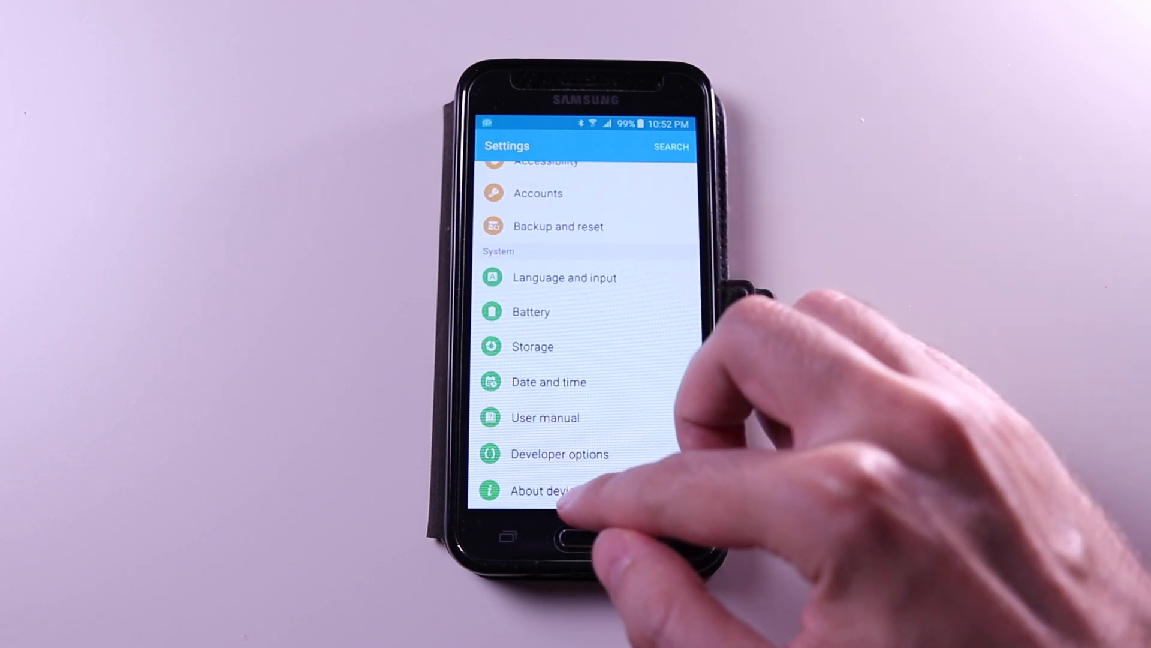
pyautogui.click(547, 490)
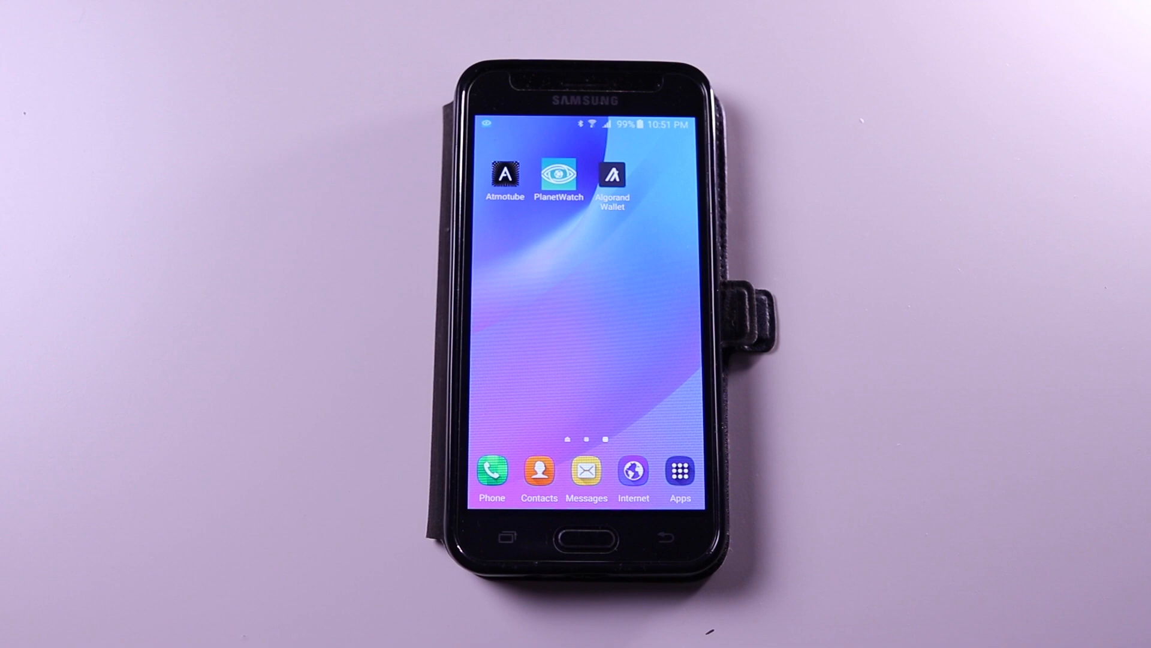
# Launch Android Settings from the Apps drawer
pyautogui.click(504, 177)
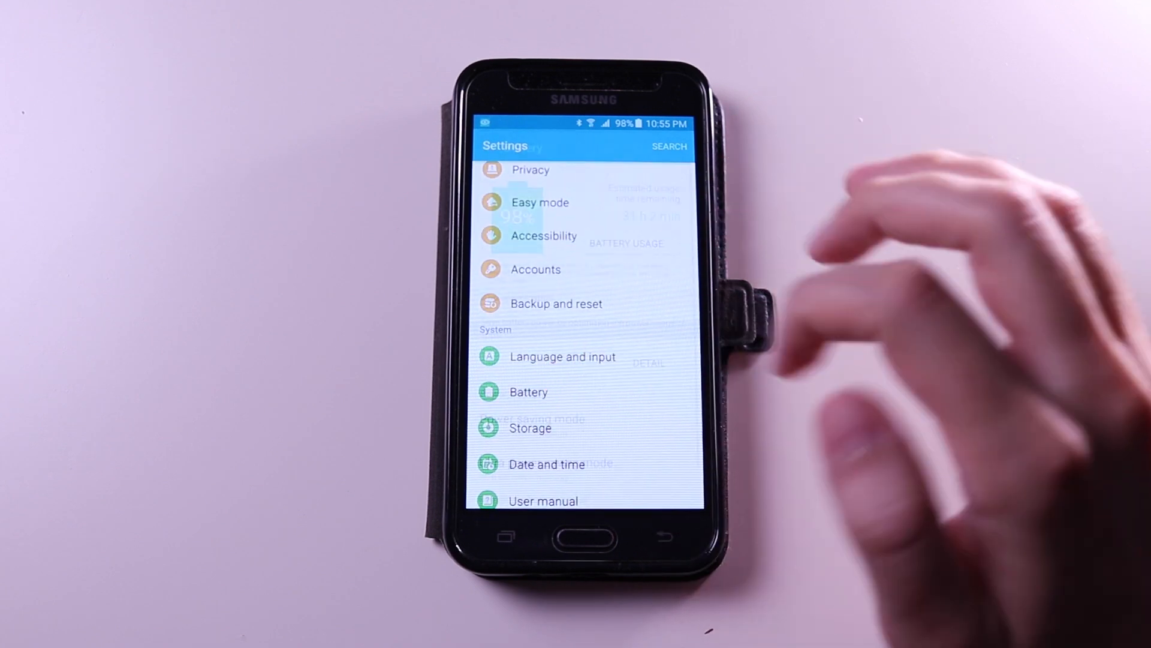
pyautogui.click(528, 391)
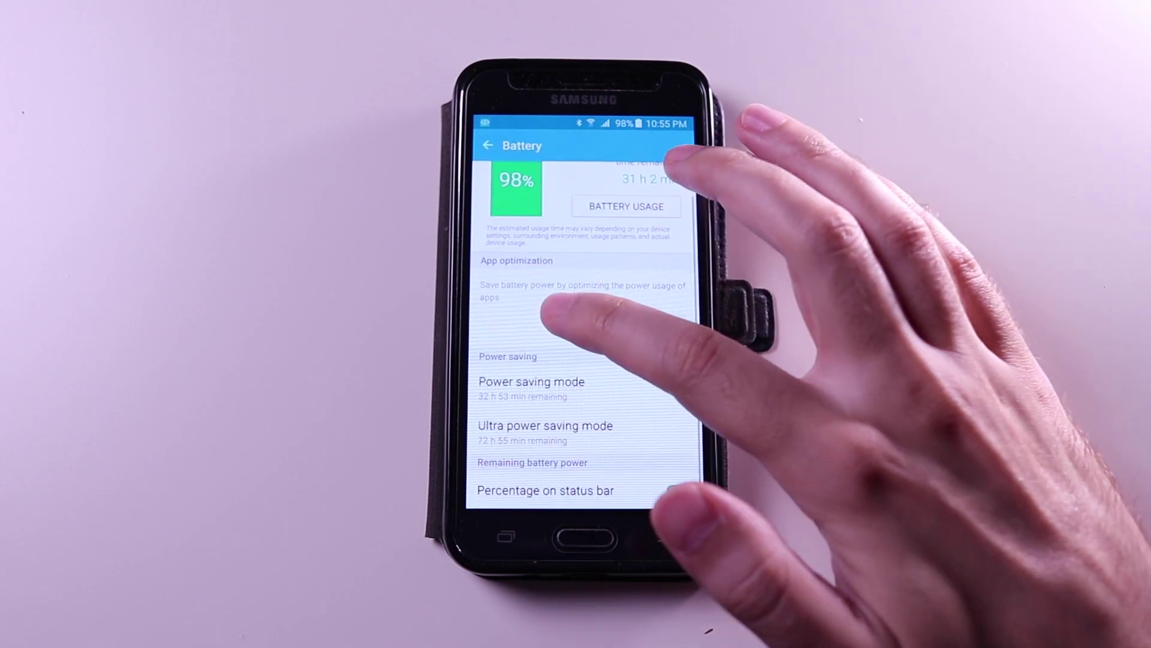
pyautogui.click(529, 381)
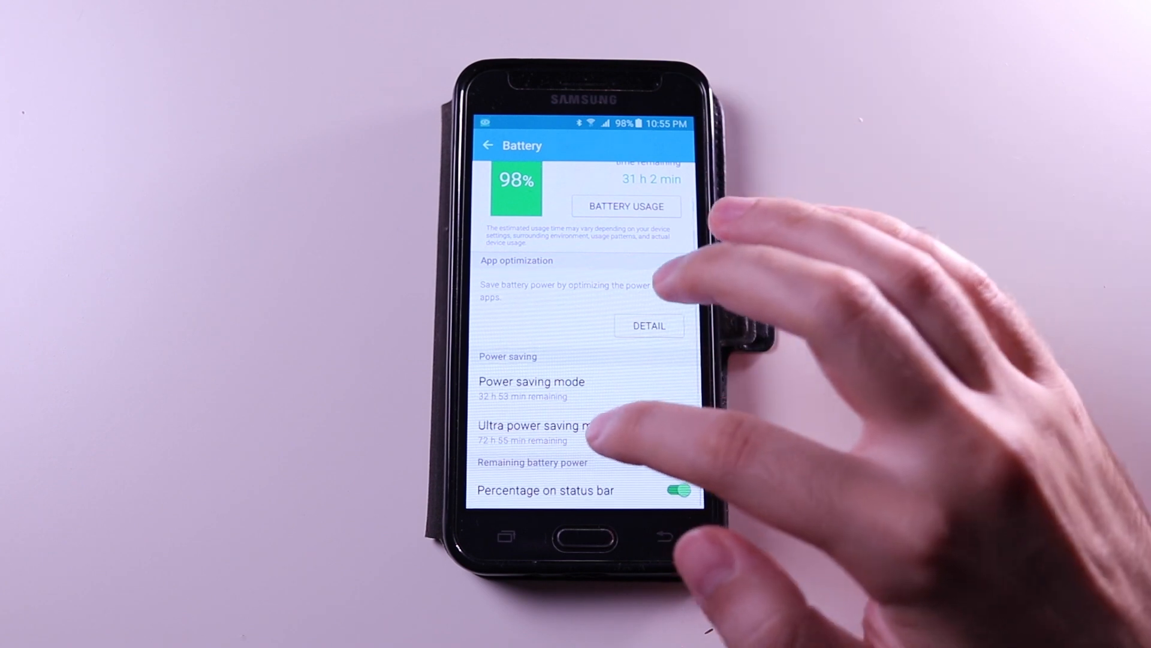
pyautogui.click(529, 425)
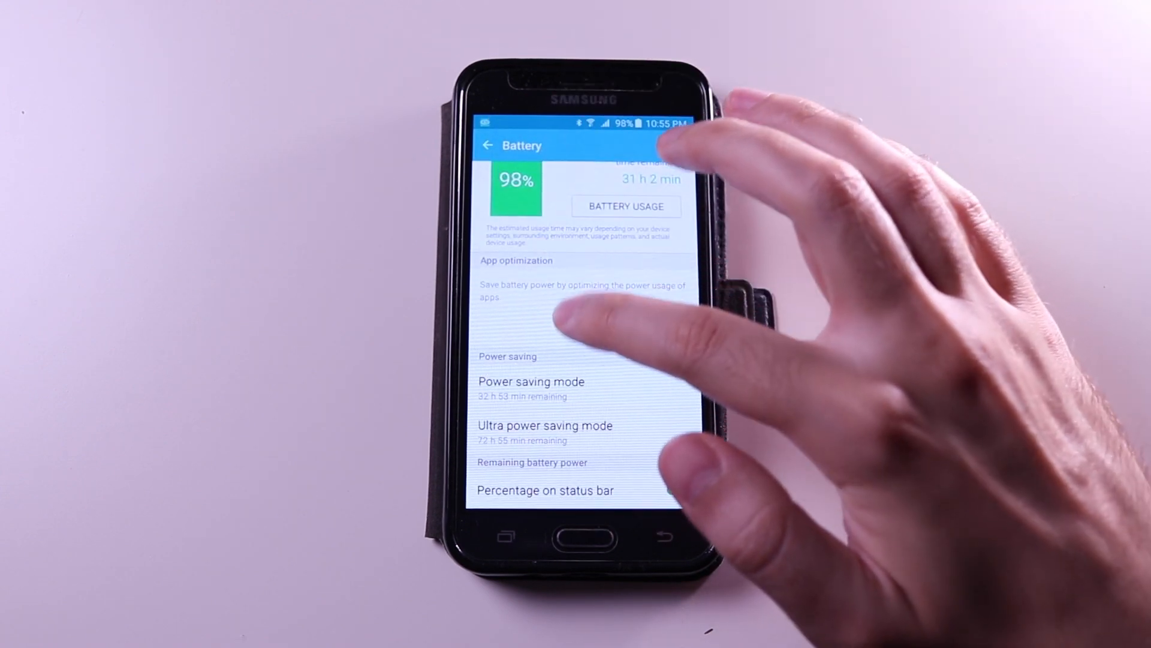
pyautogui.scroll(3)
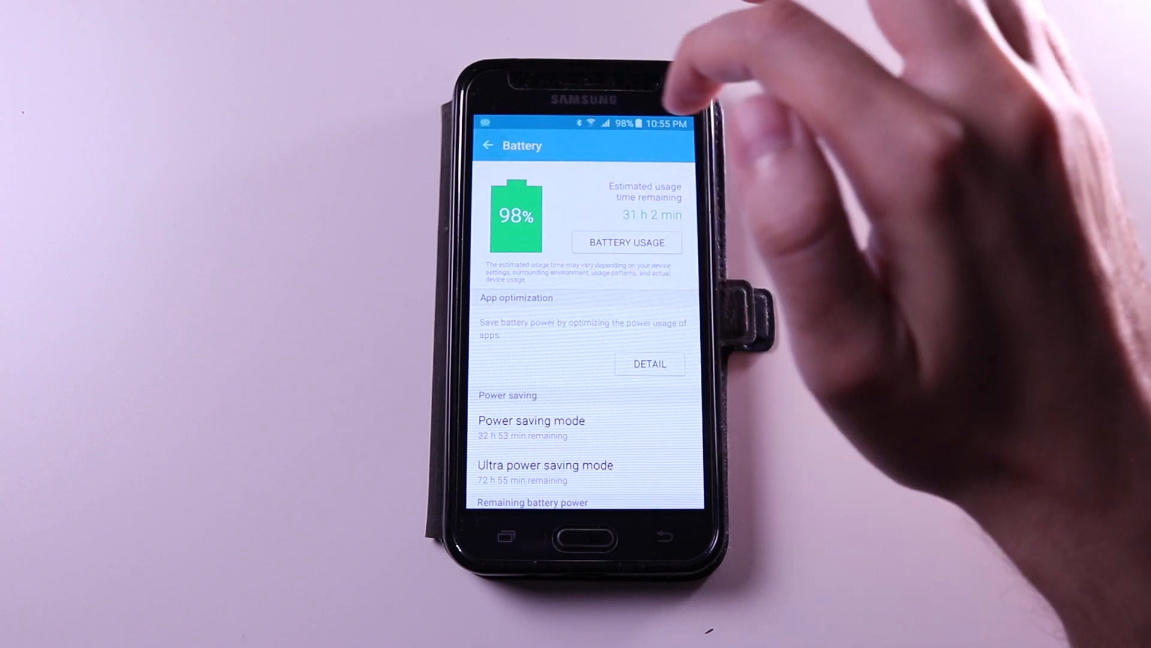
pyautogui.click(486, 144)
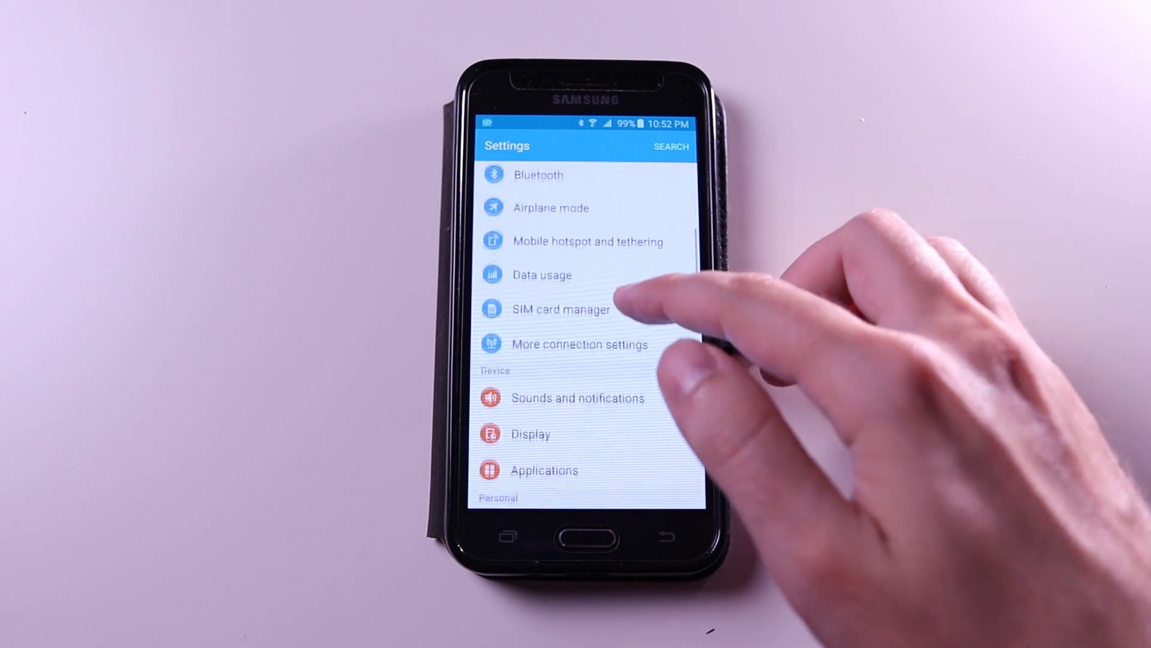
pyautogui.click(530, 433)
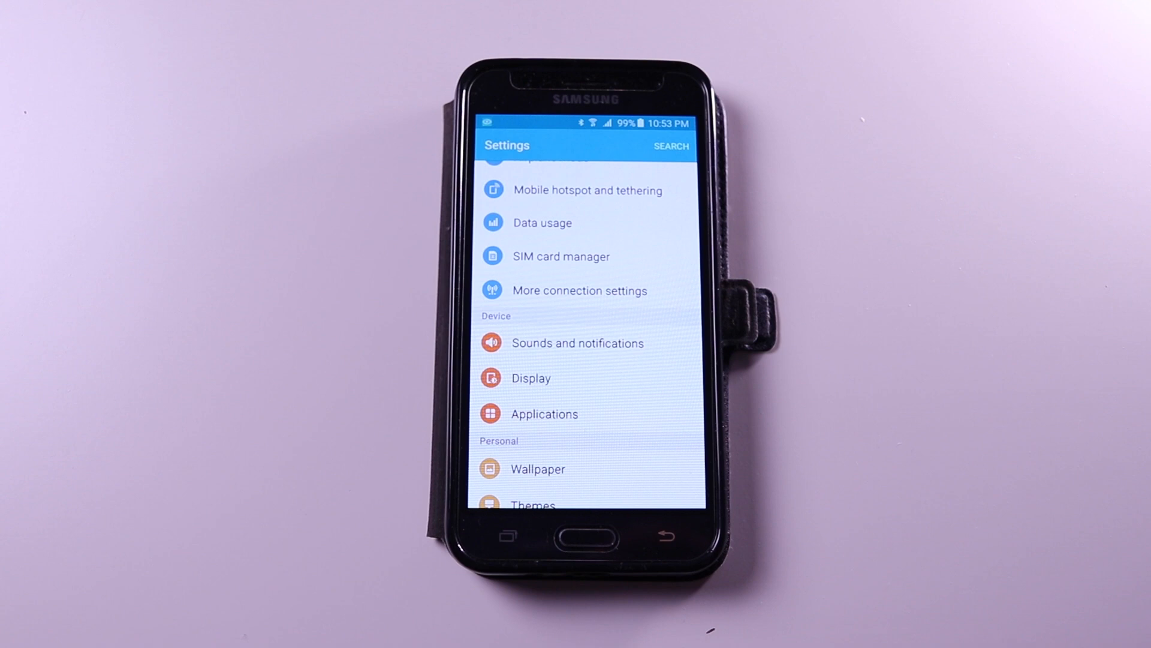
pyautogui.scroll(-3)
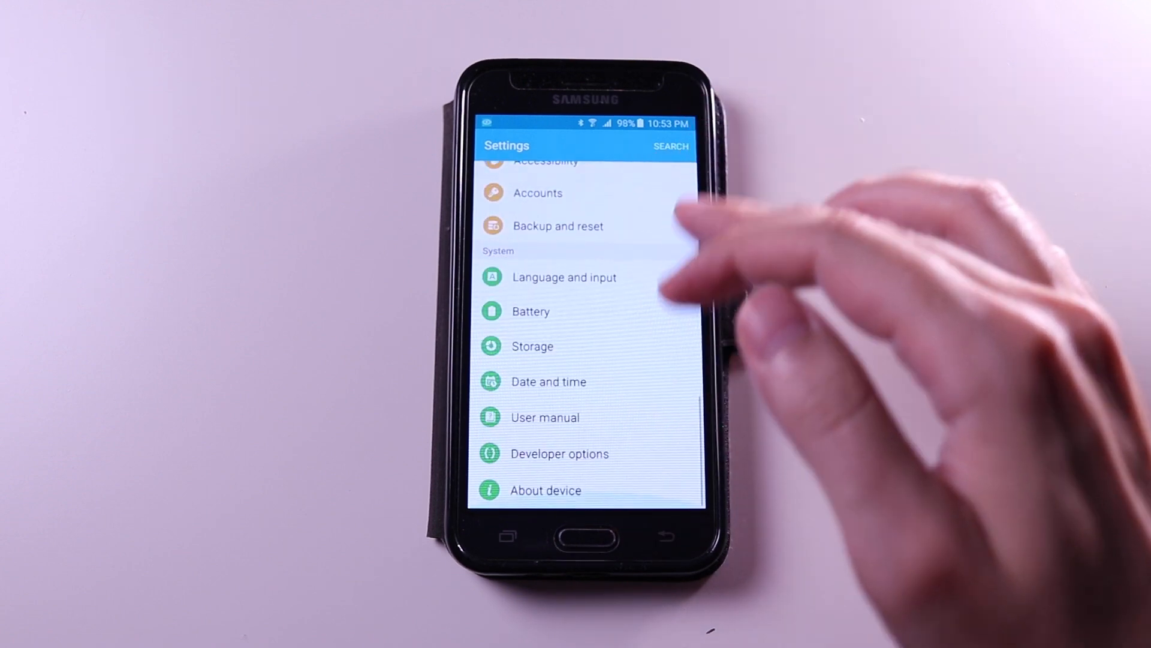
# View About device, then search Play Store for a Bluetooth signal strength meter
pyautogui.click(545, 490)
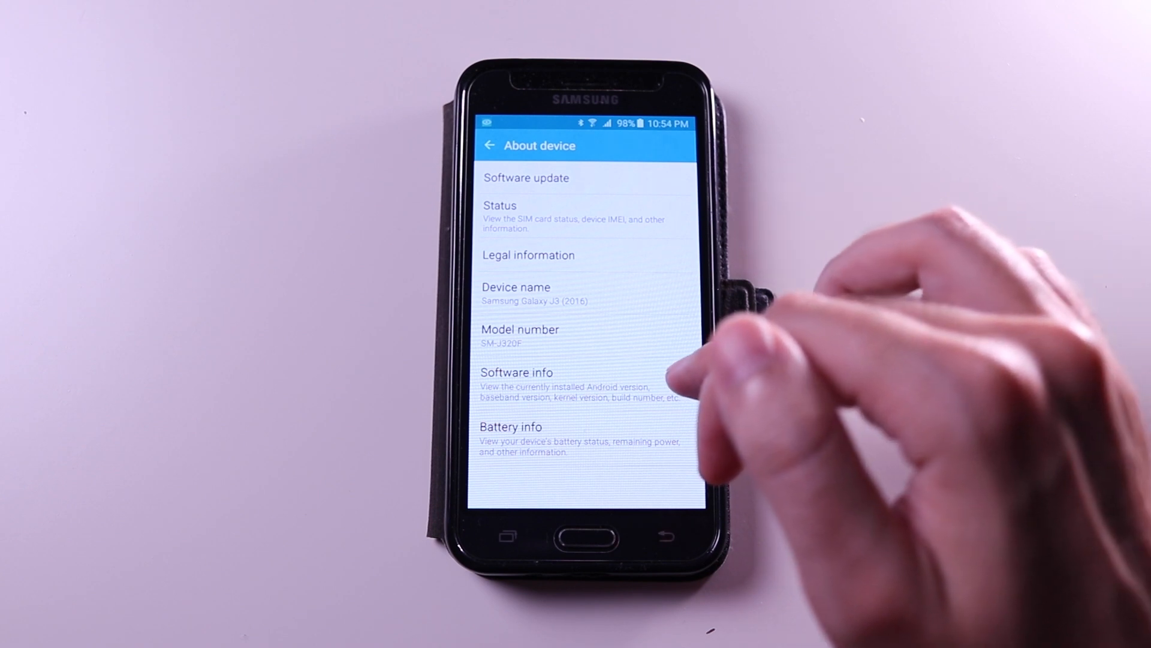
pyautogui.click(517, 372)
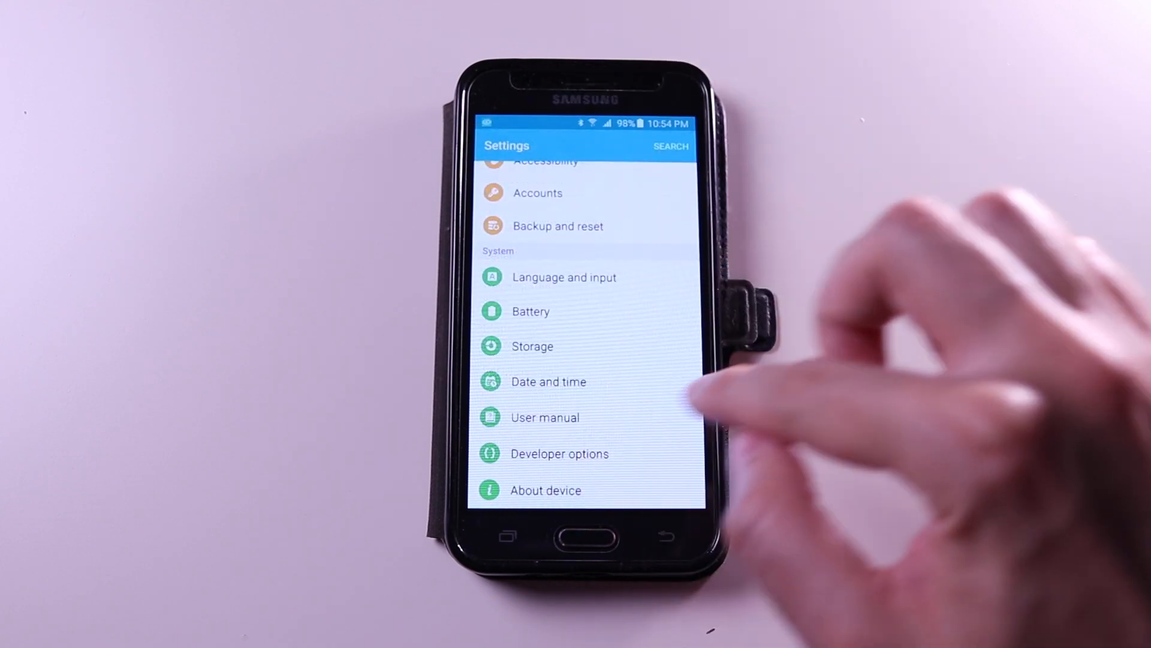
pyautogui.click(560, 453)
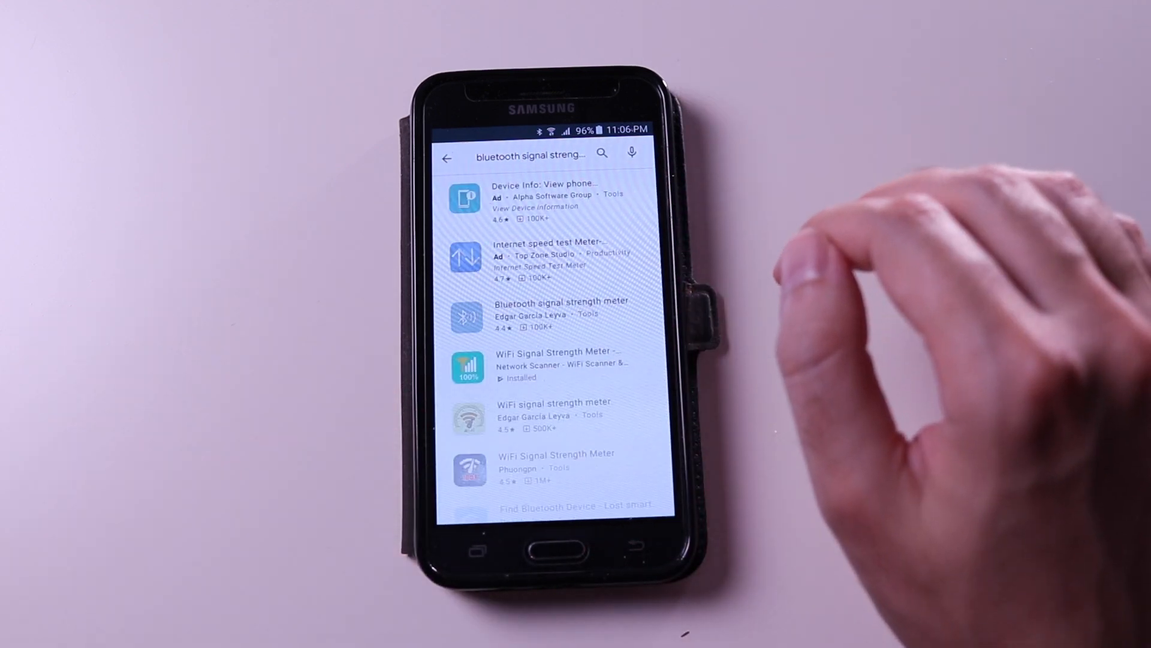
# Install the Bluetooth signal strength meter app from its Play Store page
pyautogui.click(560, 307)
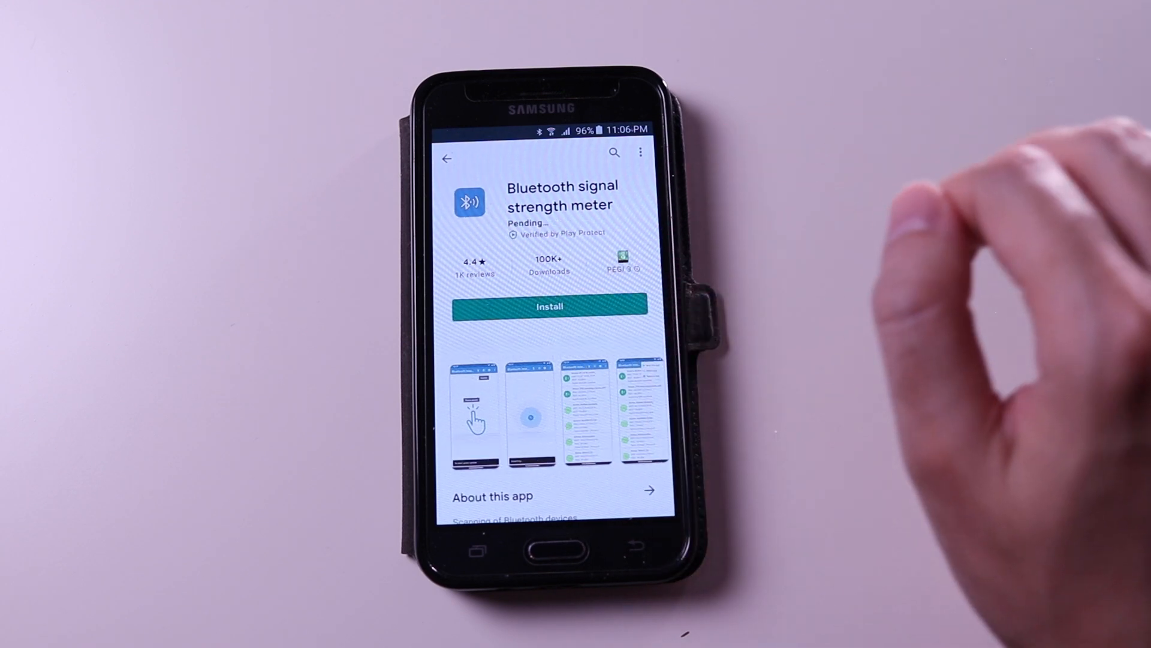
pyautogui.click(549, 306)
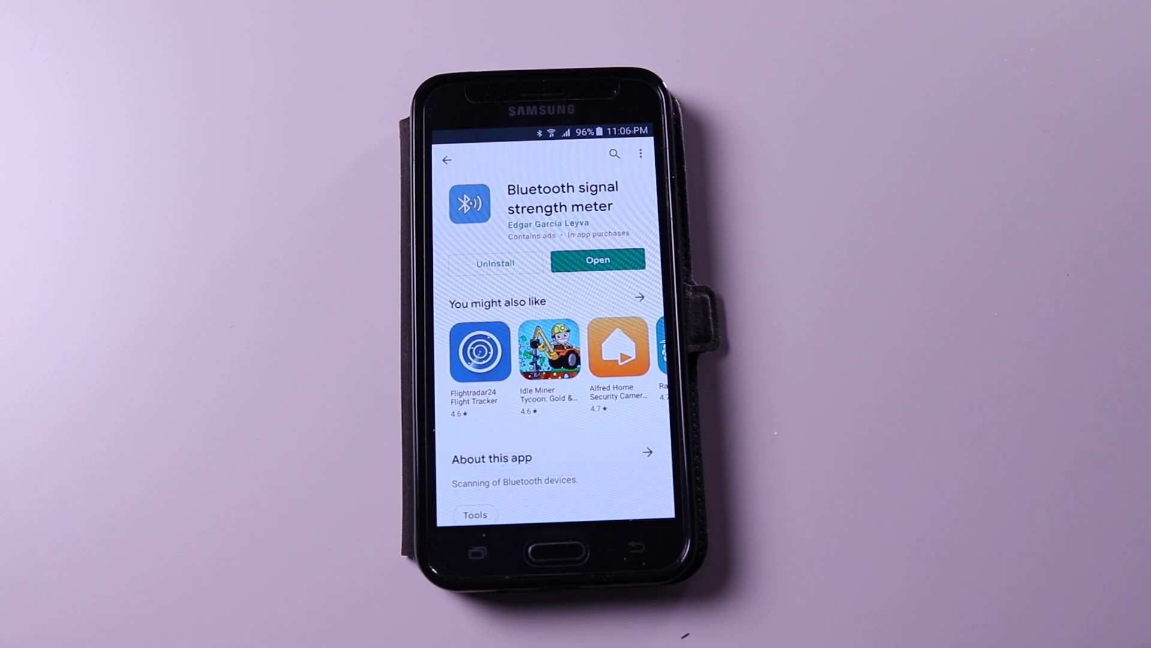
pyautogui.click(598, 260)
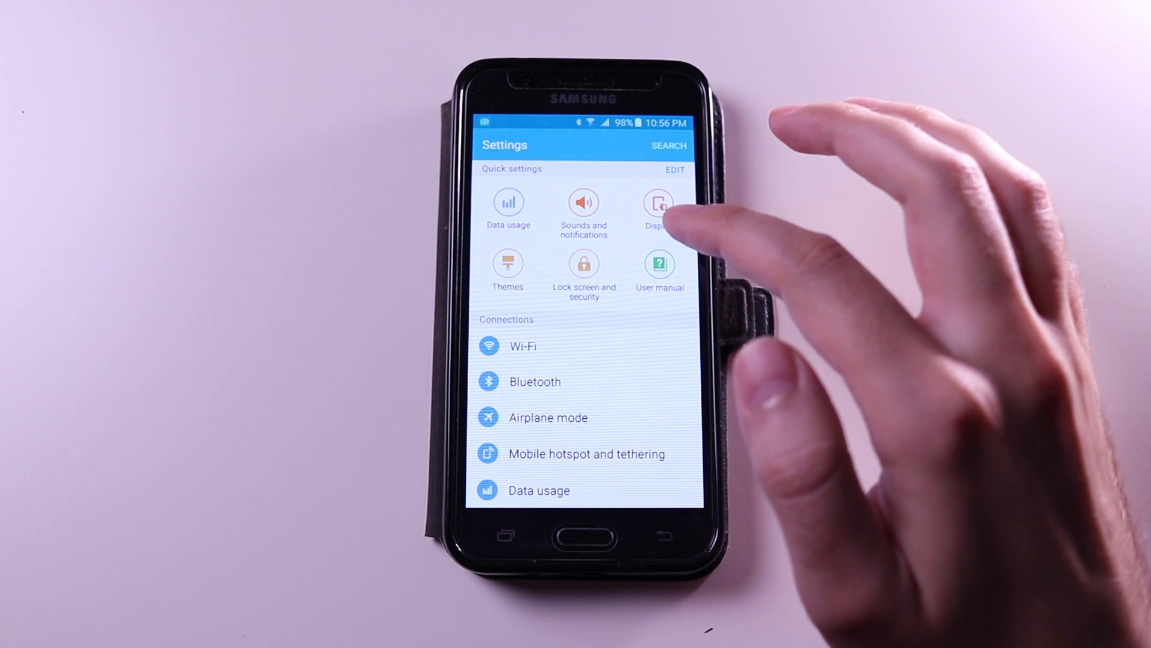
# Switch App notifications to the BLOCK list of apps
pyautogui.scroll(-3)
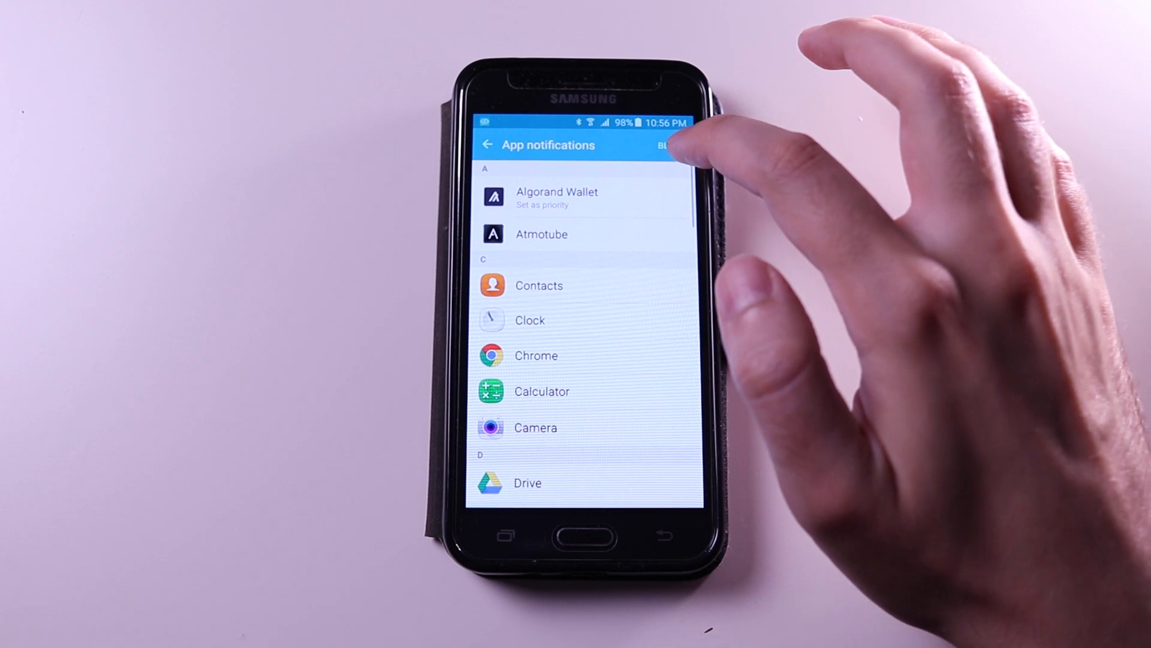
pyautogui.click(664, 144)
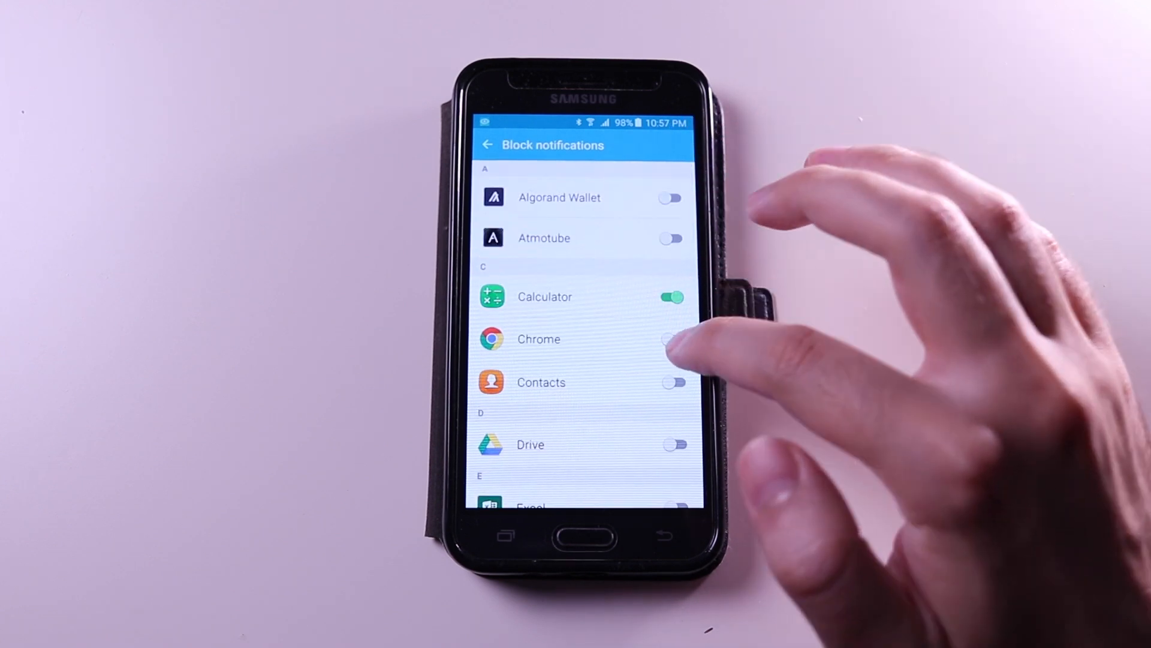
pyautogui.scroll(3)
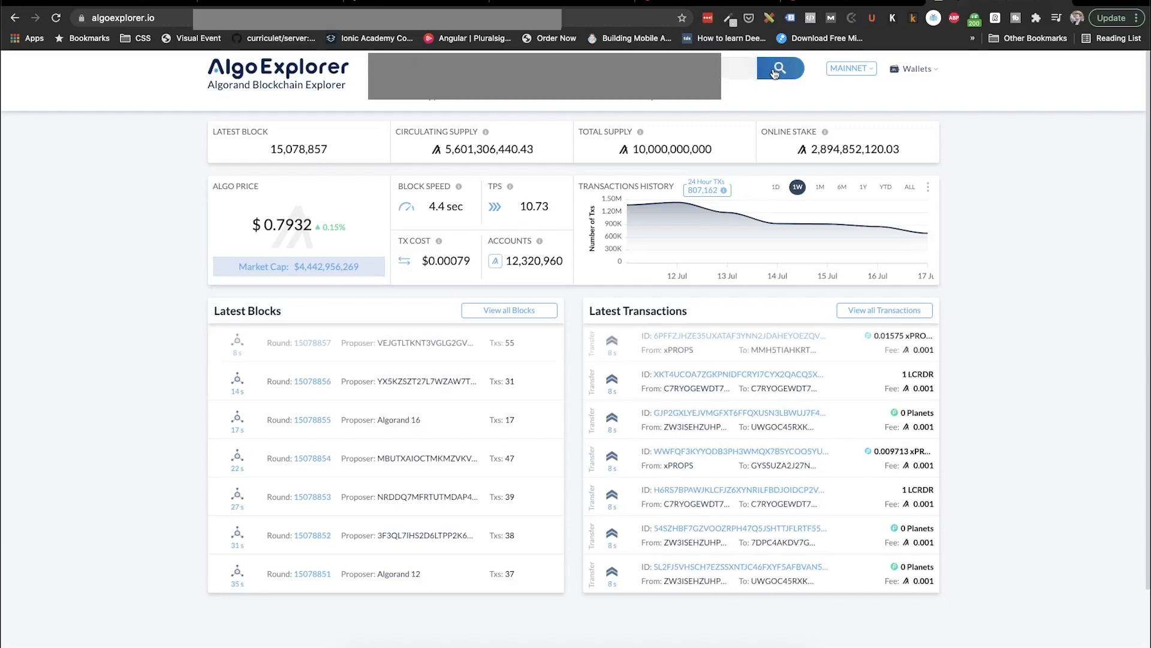
# Load the wallet address page showing 0.995 balance and zero rewards, then pick a listed transaction
pyautogui.click(780, 68)
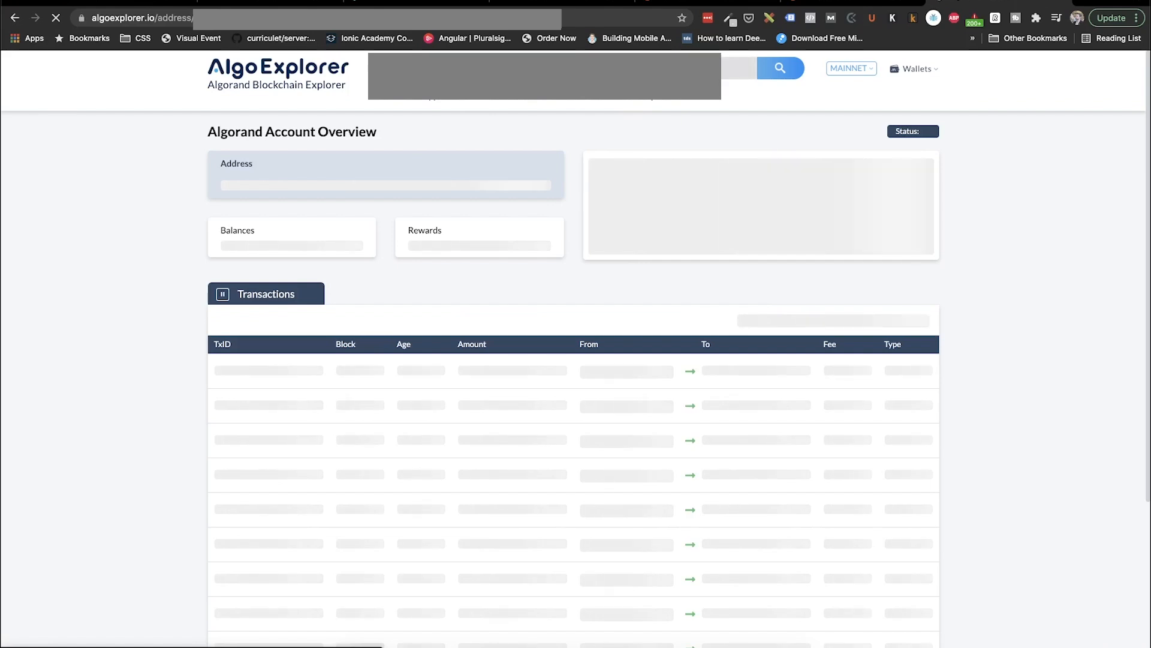
pyautogui.click(780, 67)
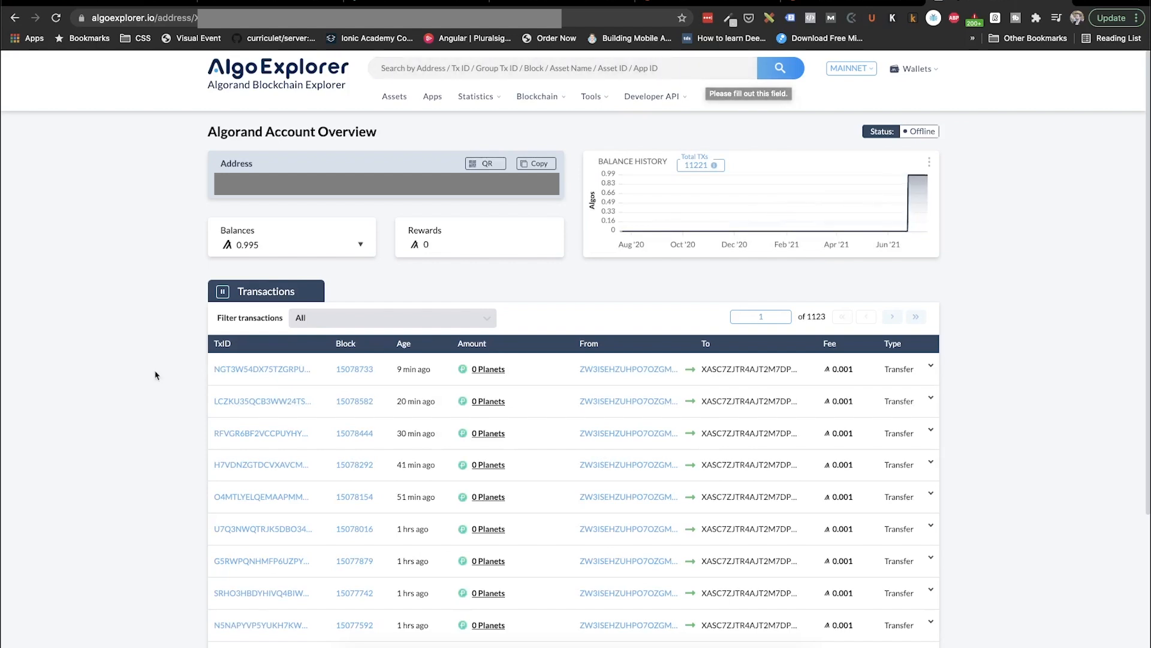
pyautogui.scroll(-3)
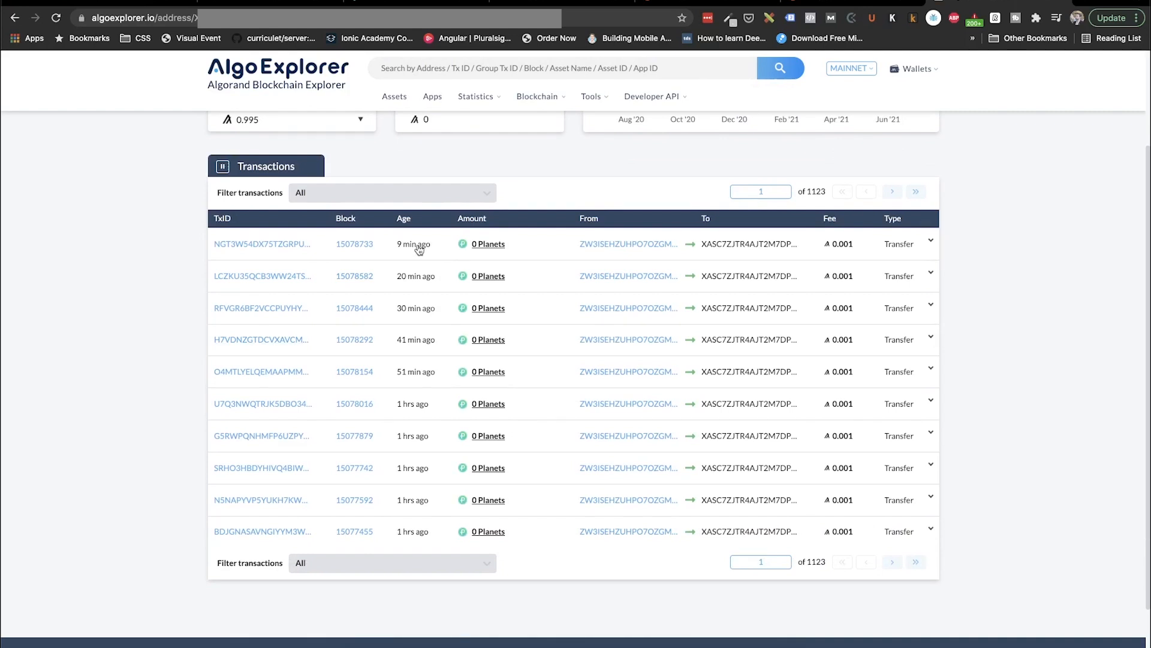
pyautogui.moveTo(406, 311)
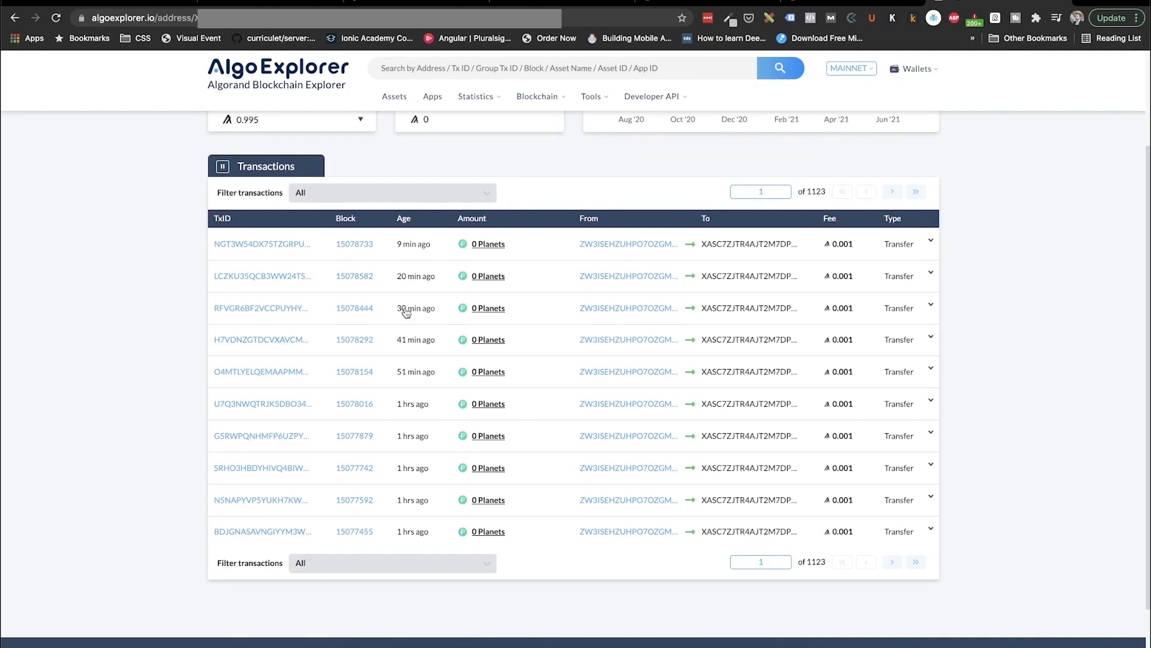
pyautogui.moveTo(261, 339)
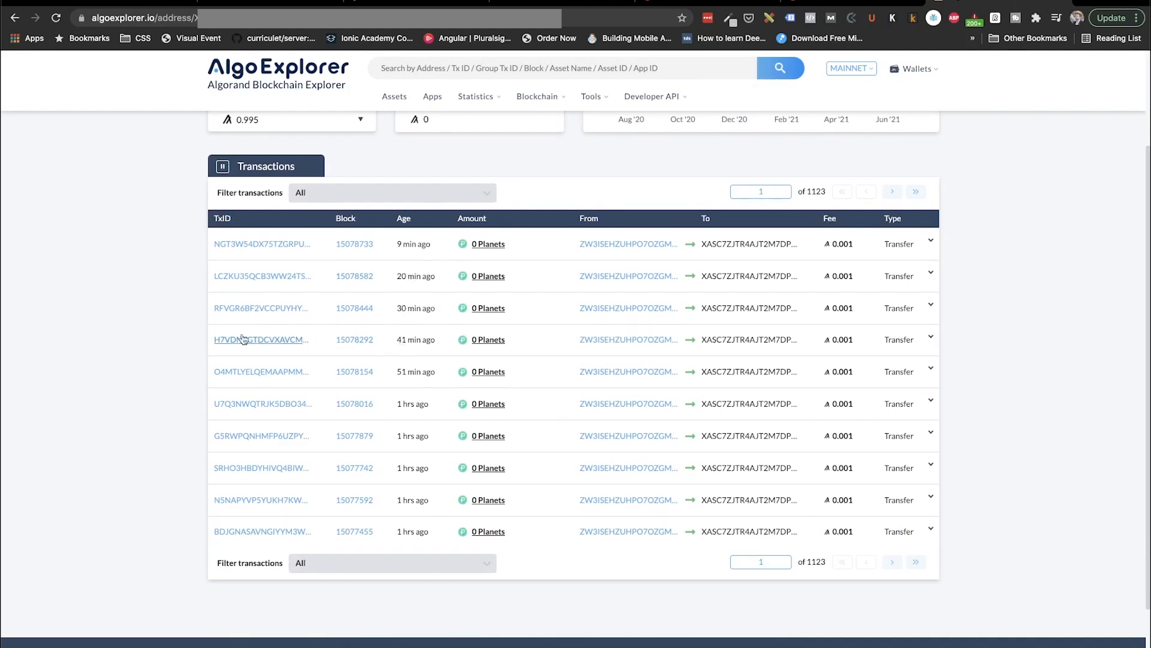
pyautogui.moveTo(186, 336)
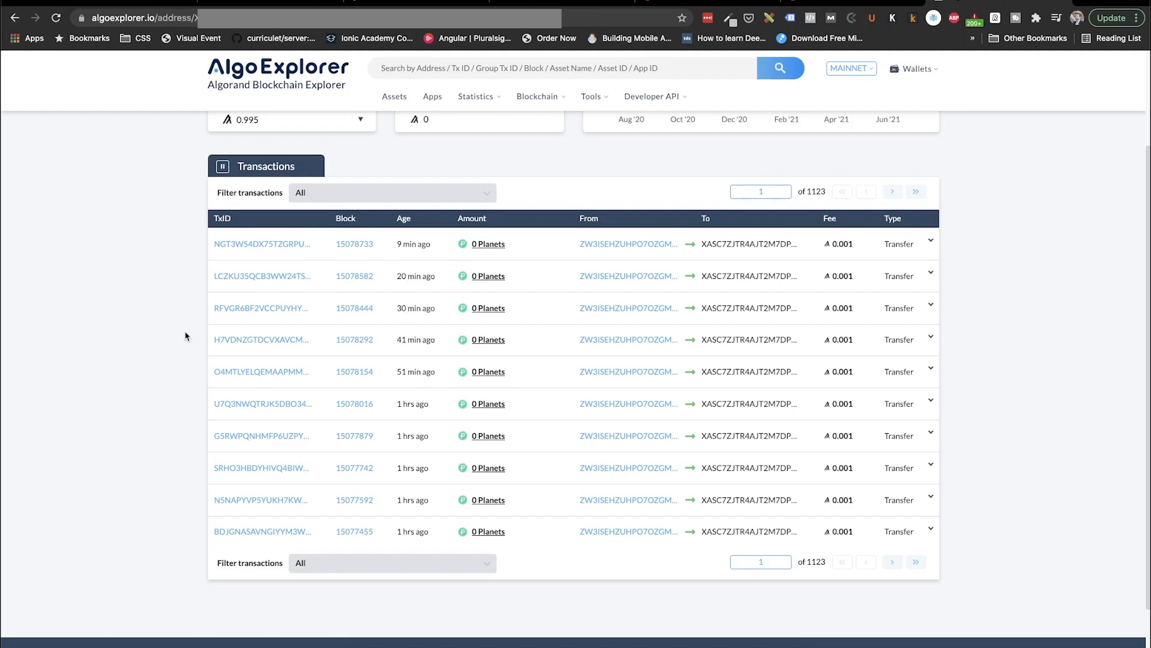
pyautogui.click(262, 243)
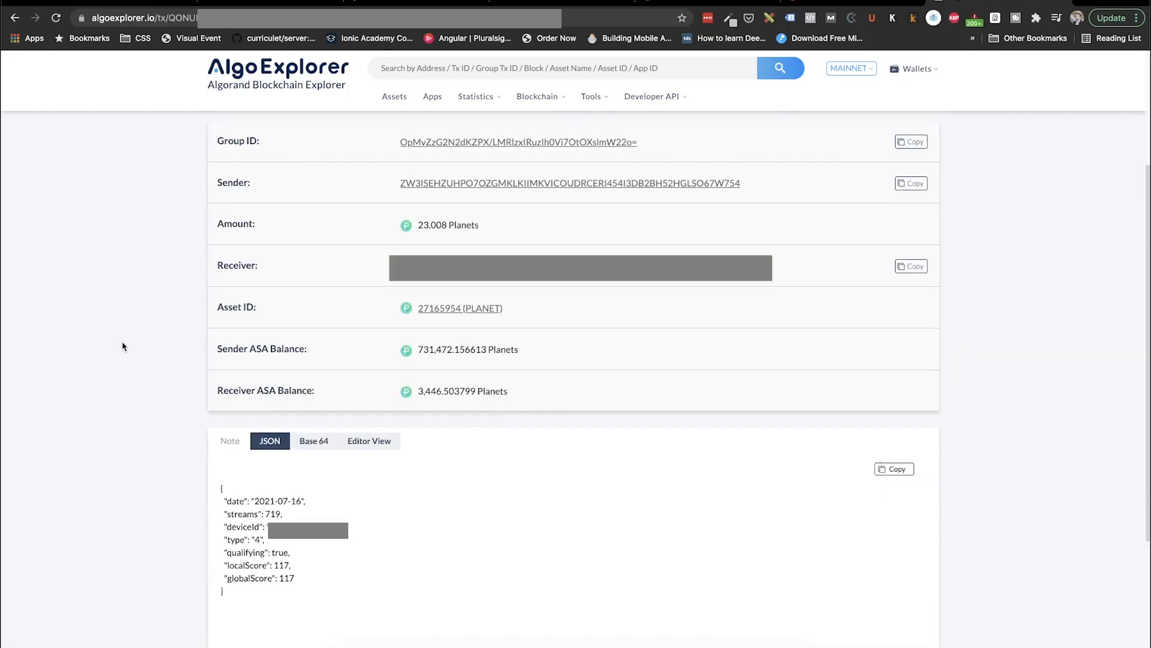
# Highlight the 719 streams line in the transaction's JSON note for 2021-07-16
pyautogui.scroll(-3)
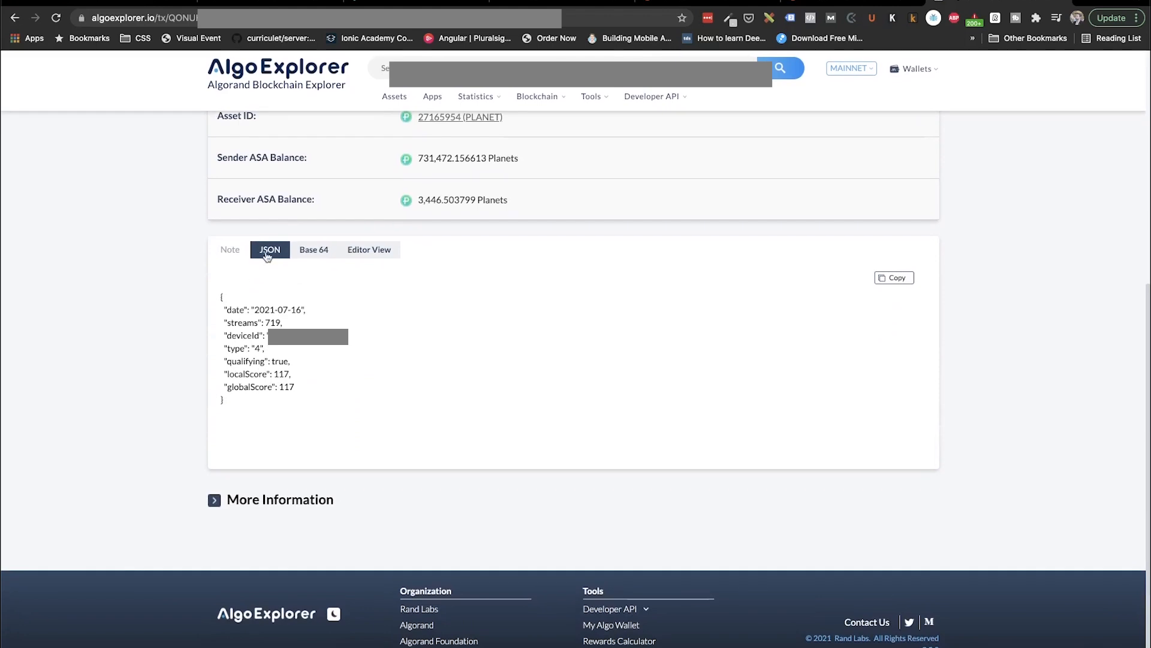
pyautogui.moveTo(216, 301)
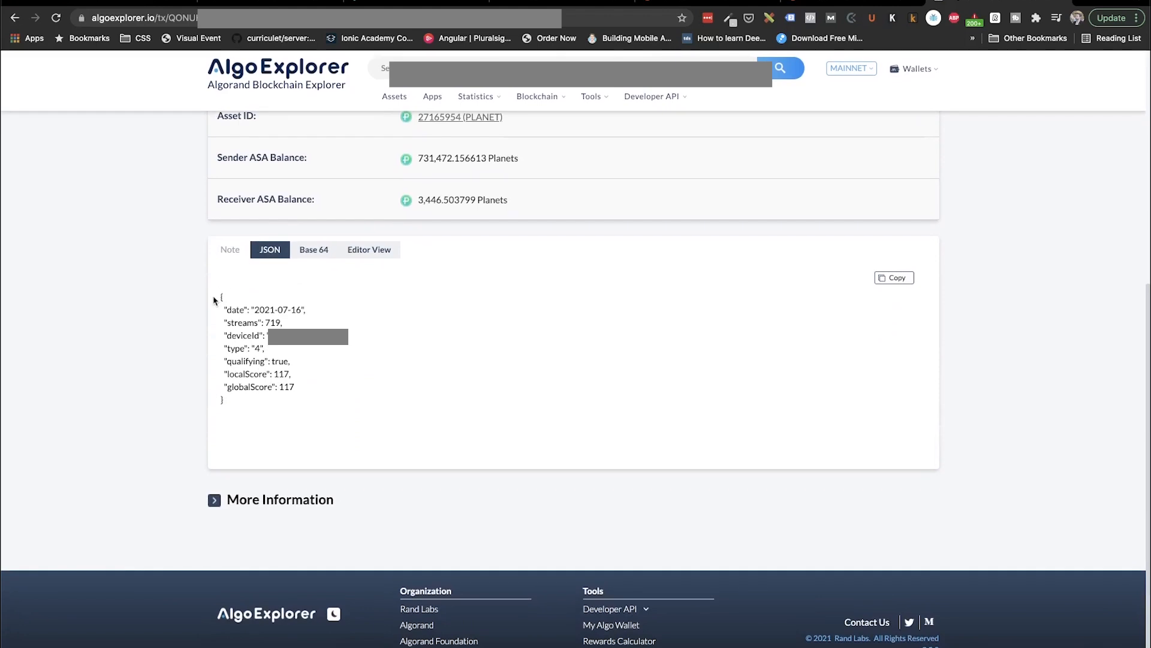
pyautogui.moveTo(224, 321)
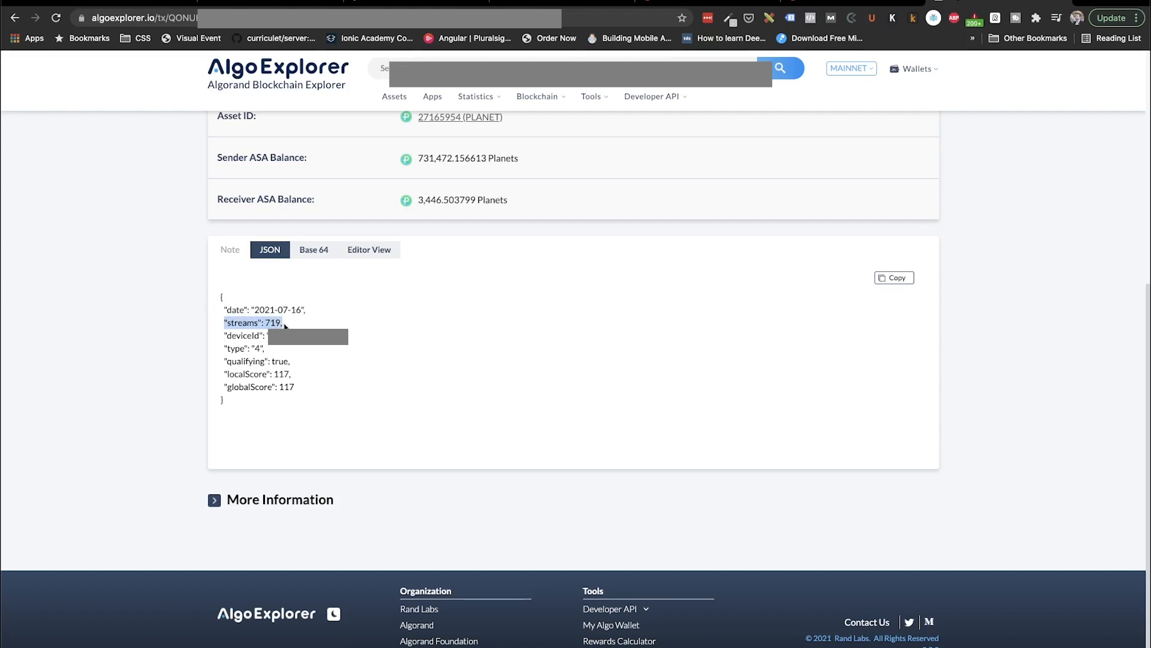
pyautogui.moveTo(312, 326)
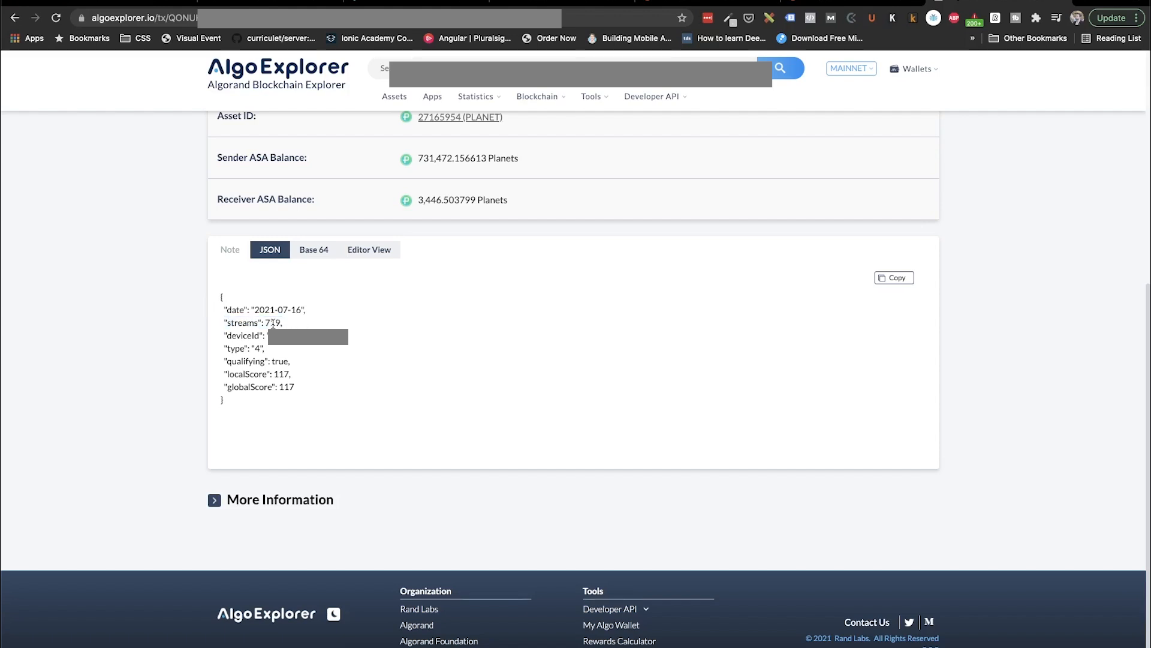
pyautogui.doubleClick(272, 323)
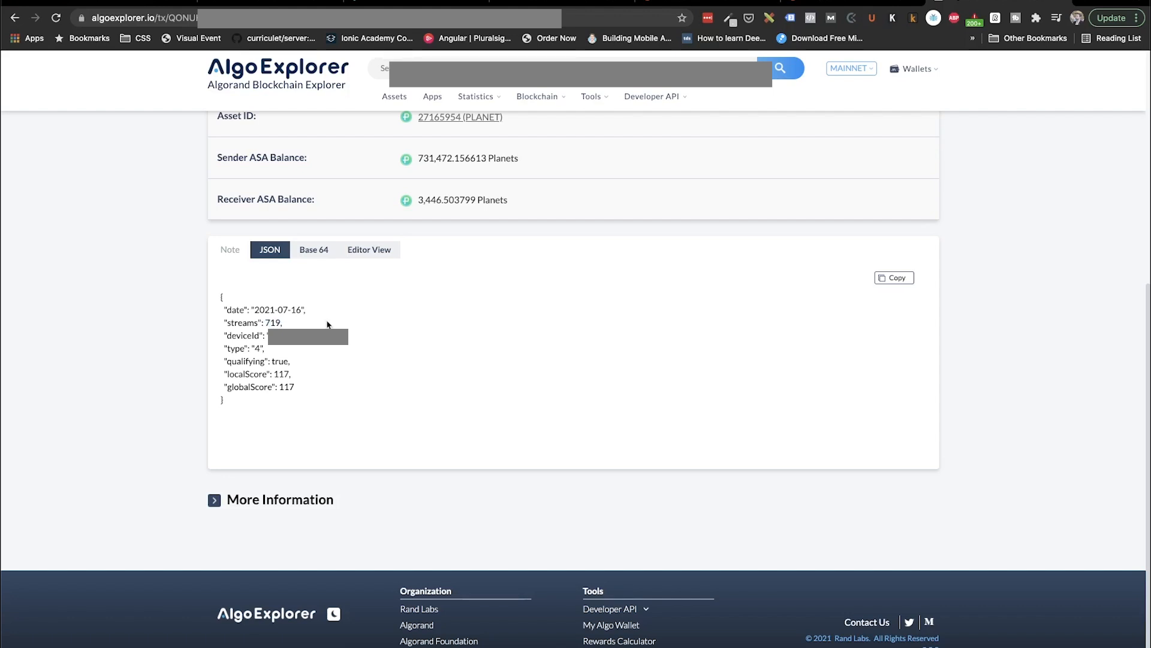
pyautogui.moveTo(418, 317)
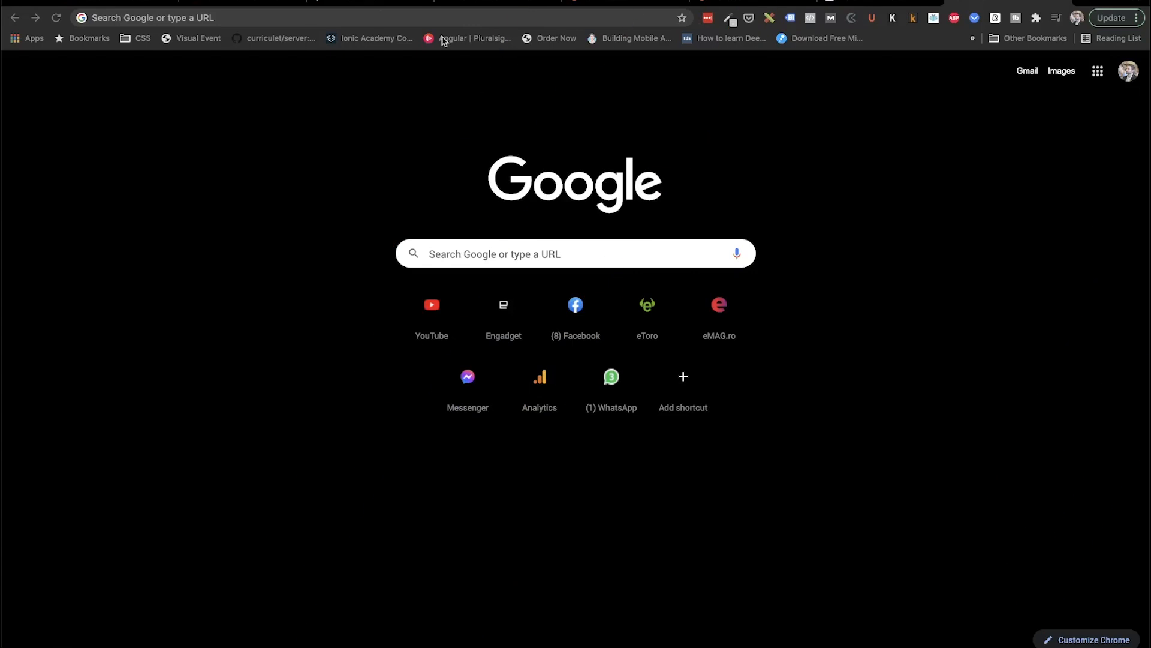
pyautogui.moveTo(376, 8)
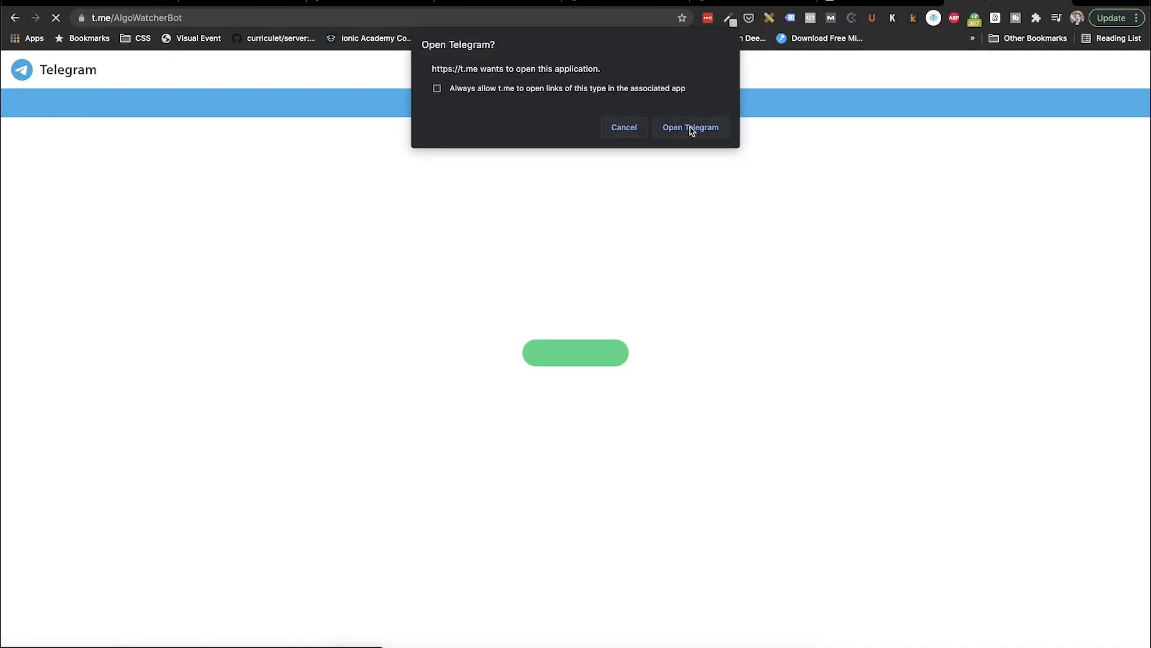
# Let the t.me/AlgoWatcherBot link launch Telegram
pyautogui.click(689, 127)
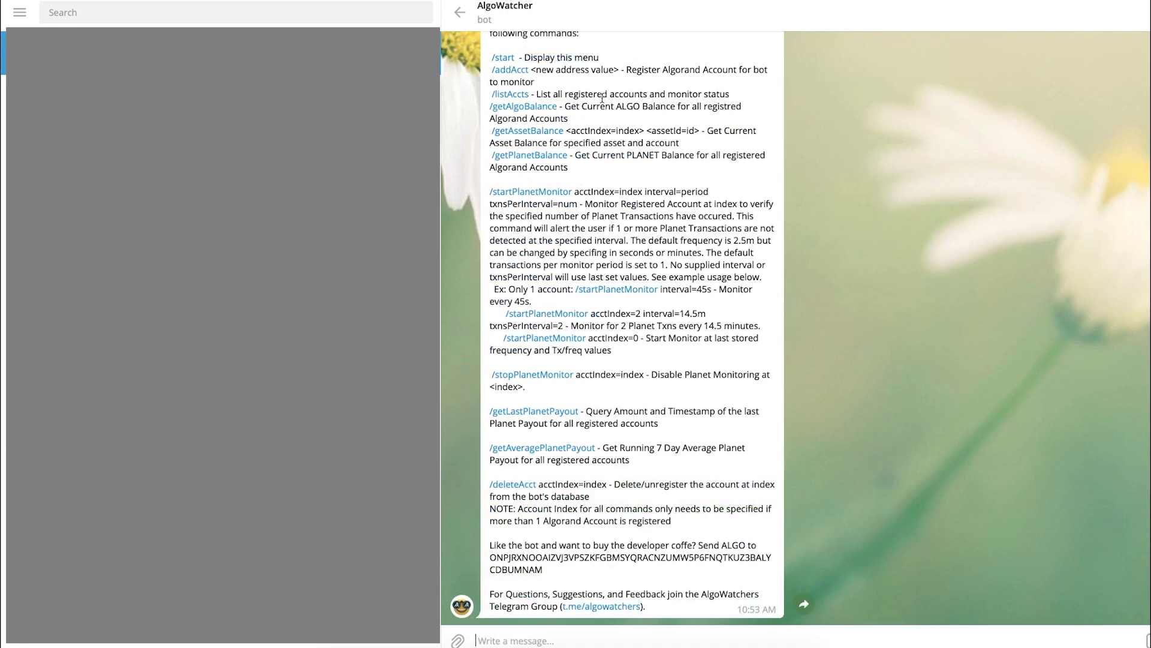
# Send /addAcct with the wallet address, then /startPlanetMonitor acctIndex=0 interval=11m txnsPerInterval=1
pyautogui.scroll(3)
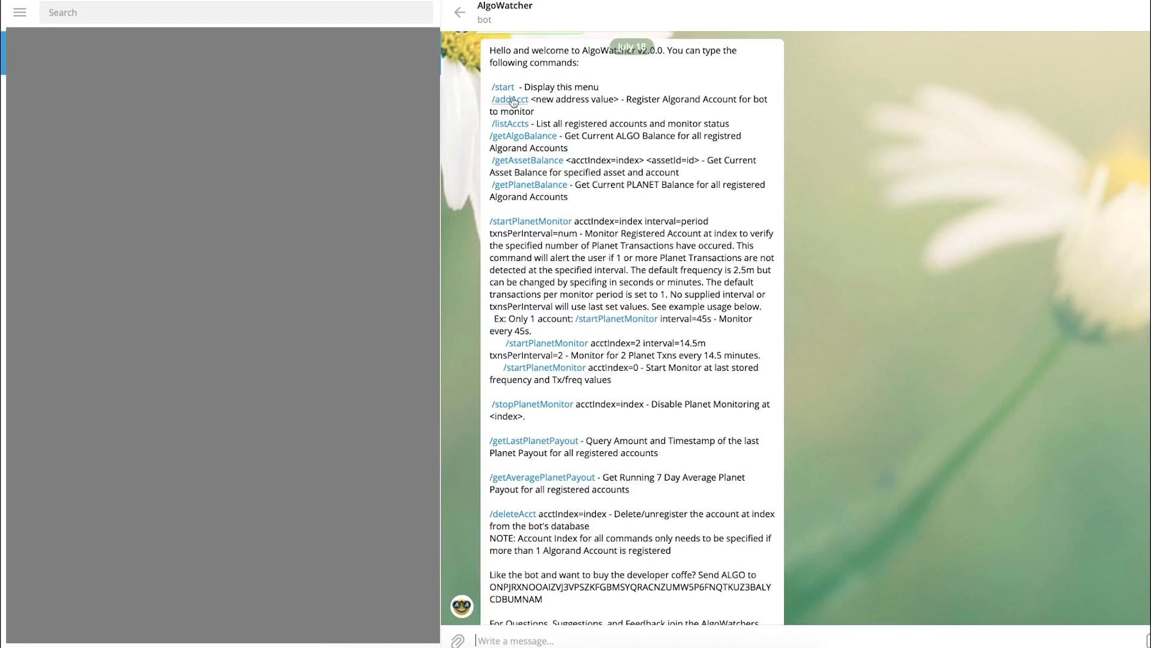
pyautogui.write('/addAcct')
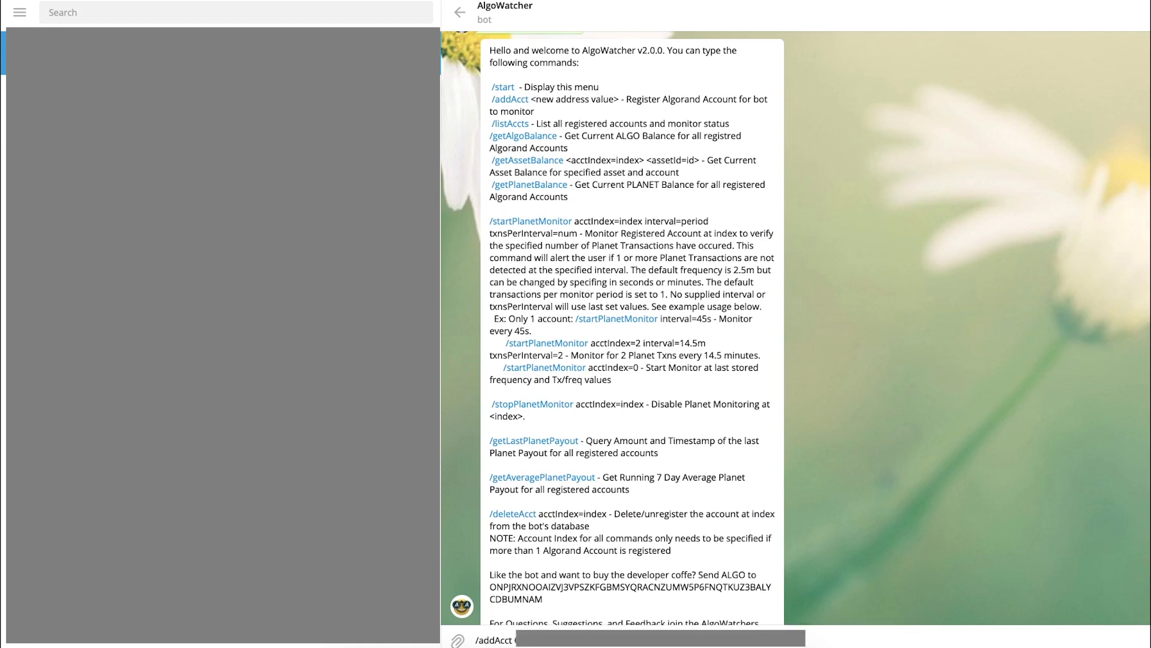
pyautogui.moveTo(882, 565)
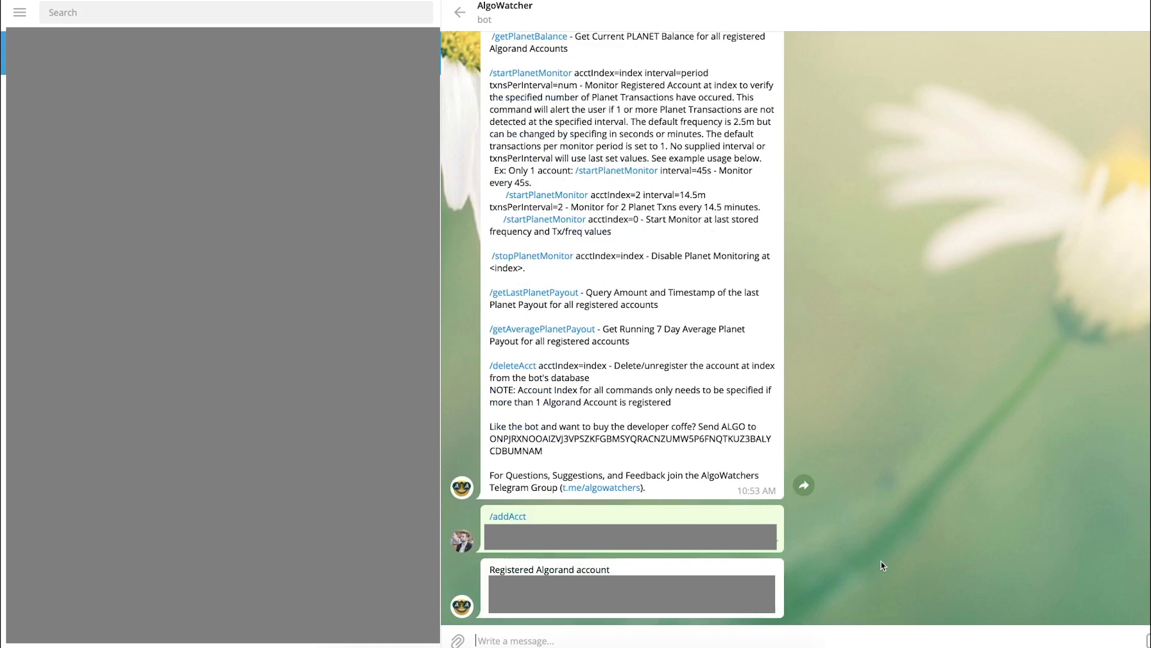
pyautogui.write('/startPlanetMonitor acctIndex=0 interval=11m txnsPerInterval=1')
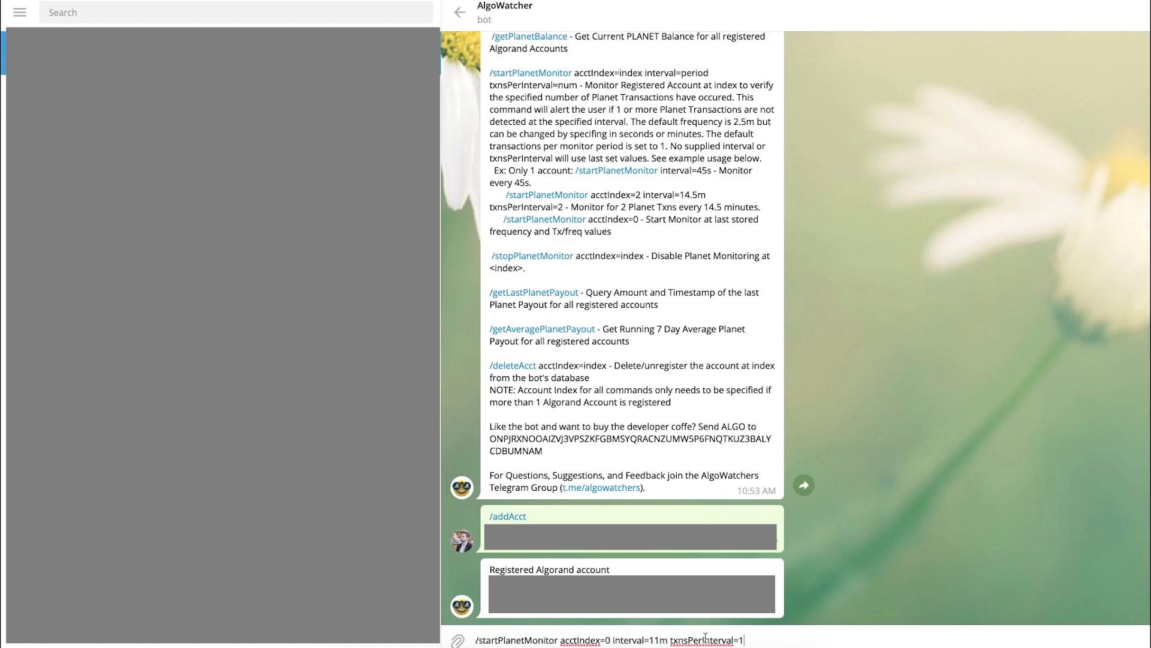
pyautogui.moveTo(772, 641)
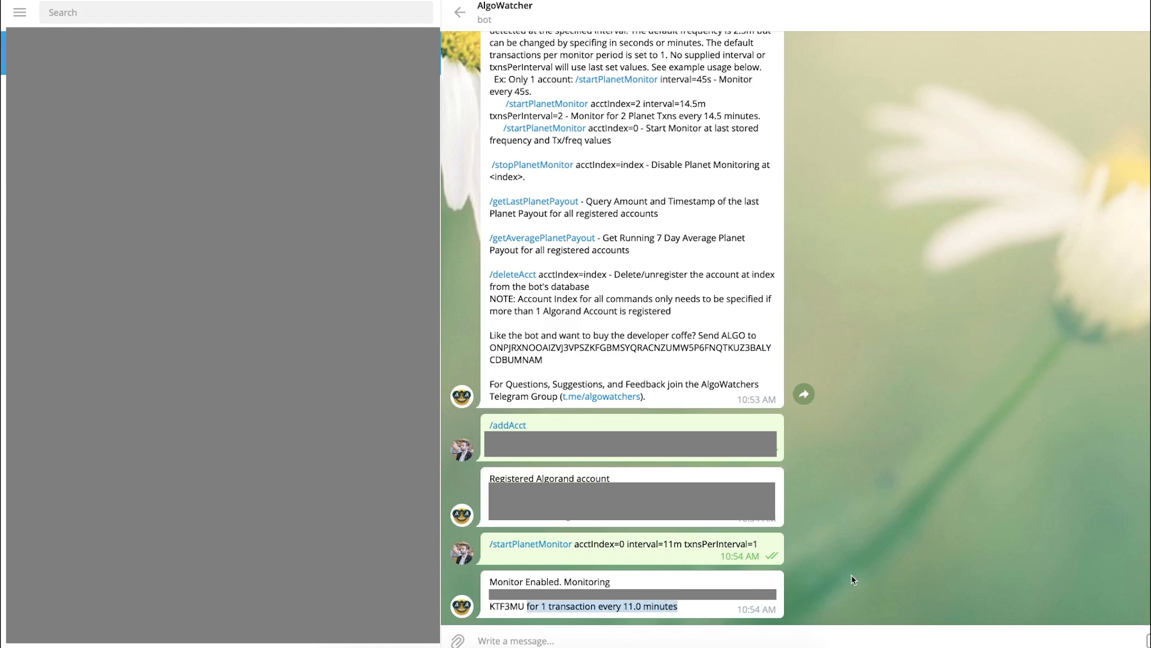
pyautogui.moveTo(841, 580)
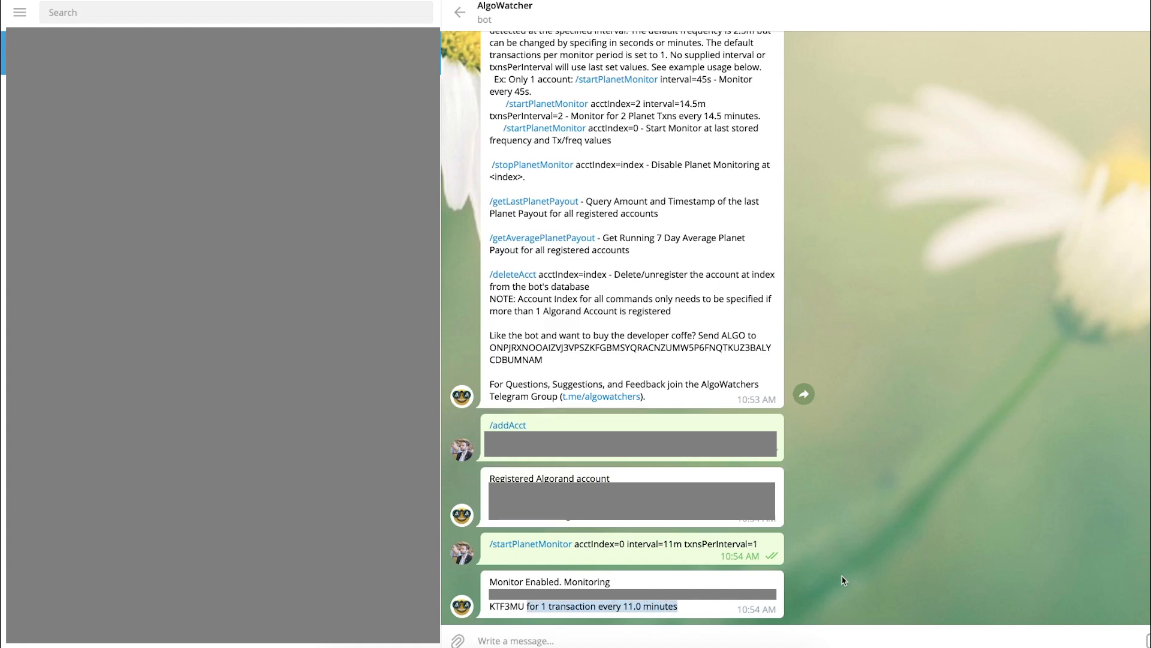
pyautogui.moveTo(854, 568)
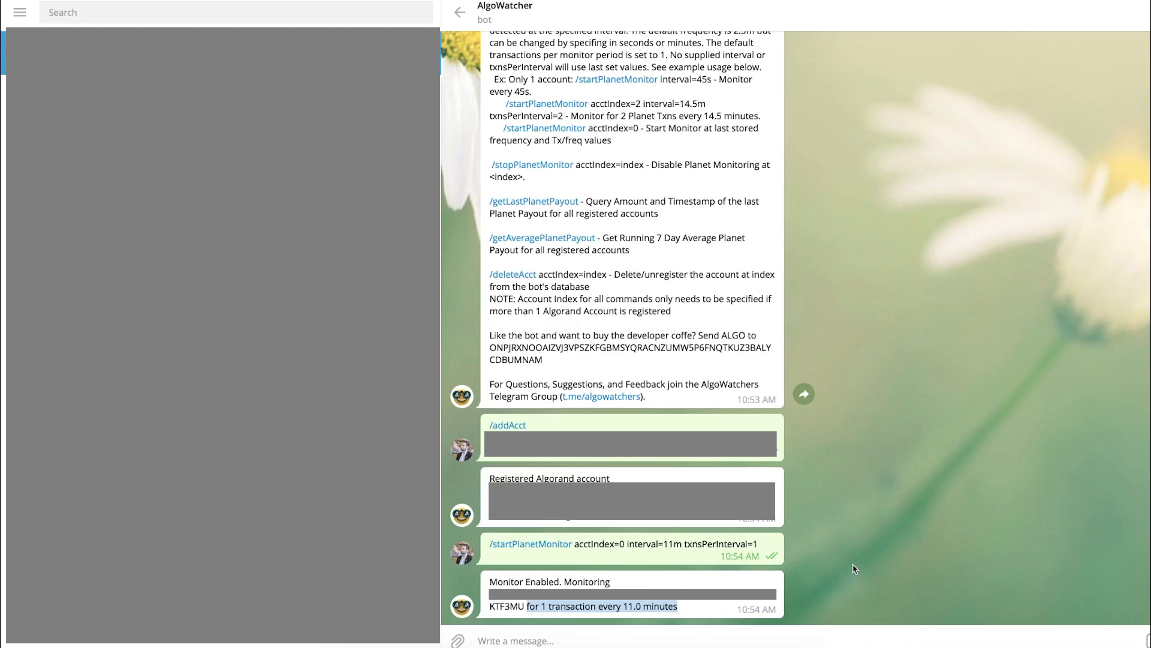
pyautogui.moveTo(968, 277)
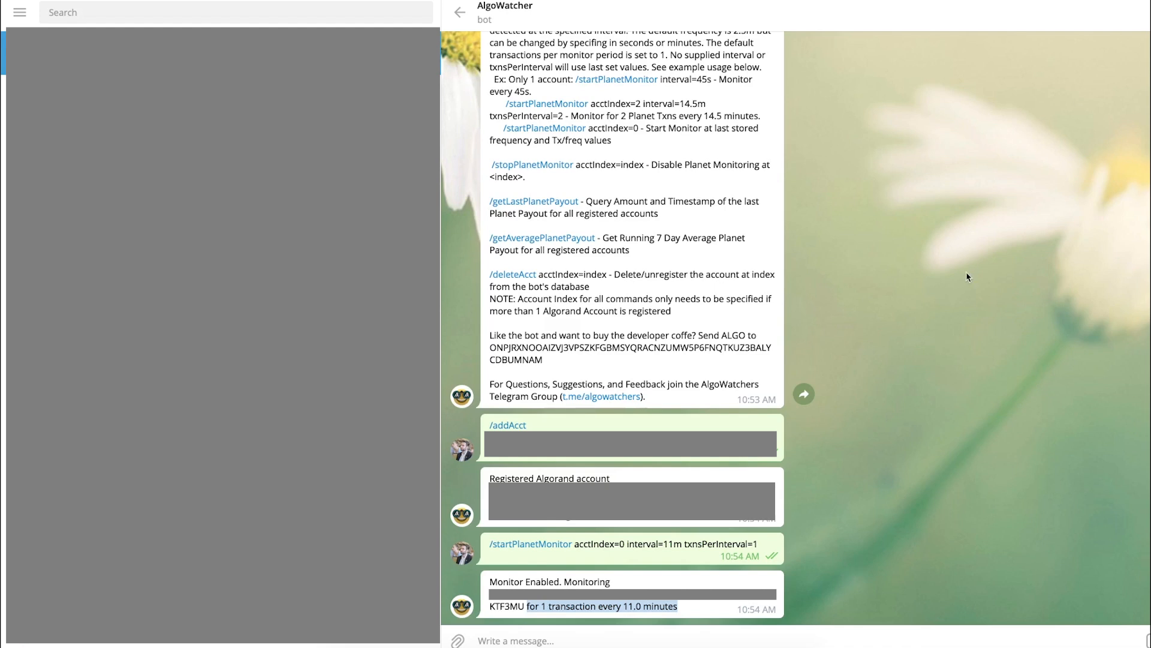